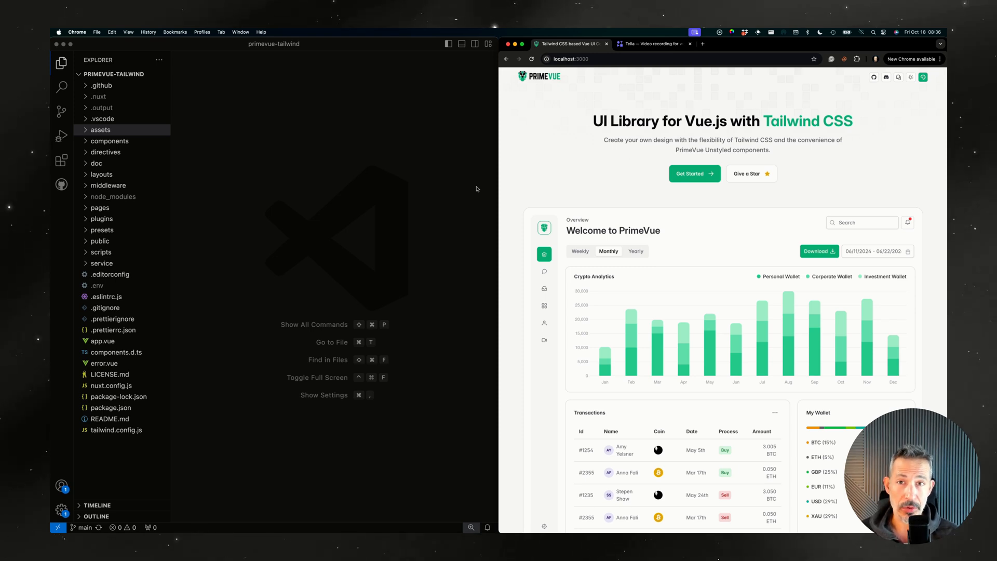
mouse_move(627, 160)
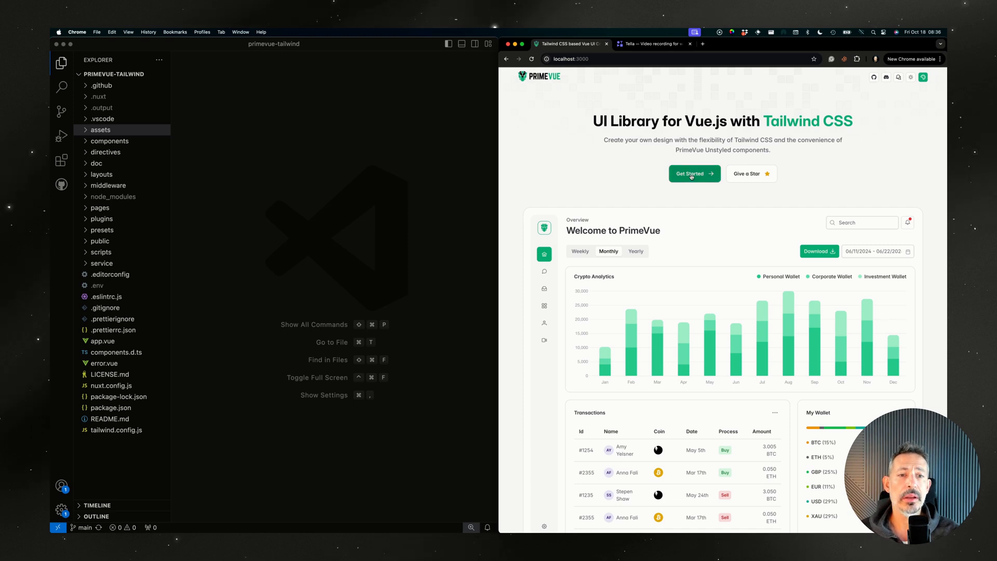
- Reach the Select component docs via Get Started and Components, and try the In Label city dropdown
click(693, 173)
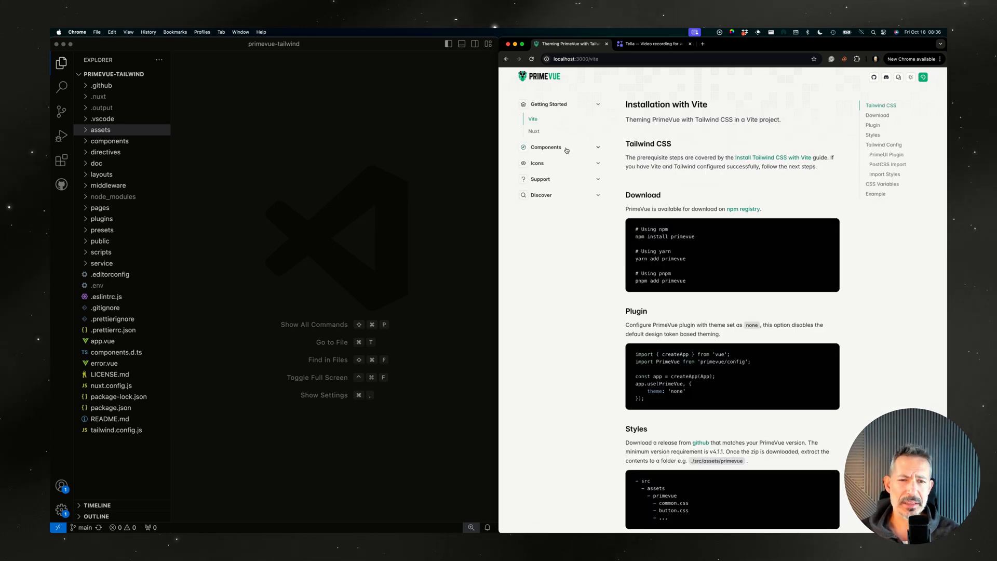
click(545, 147)
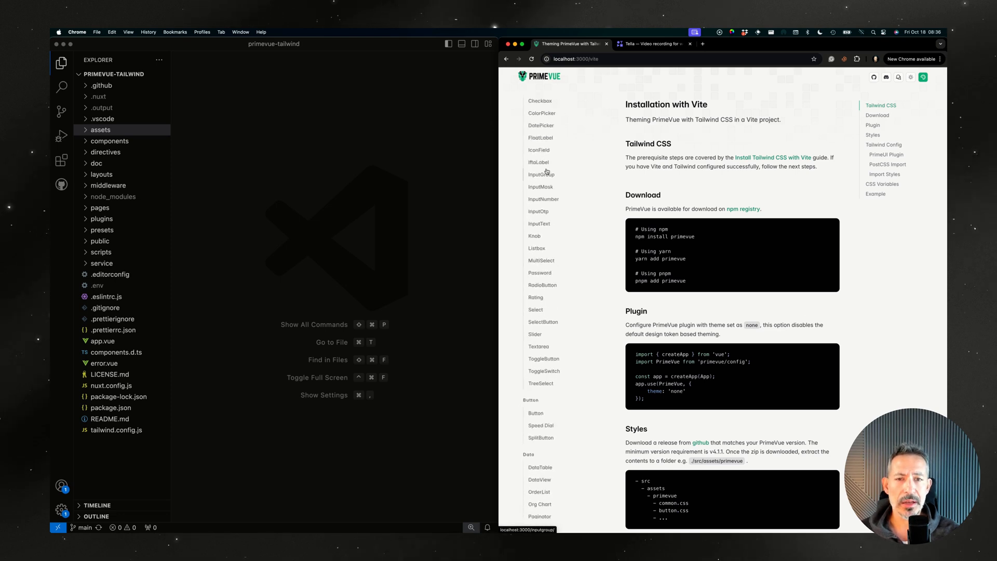
click(536, 310)
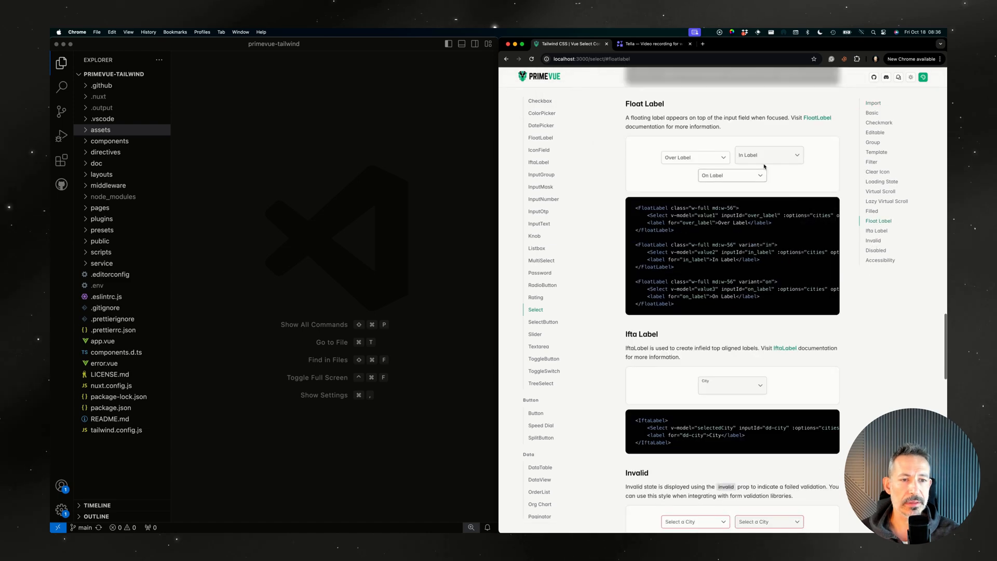
click(767, 154)
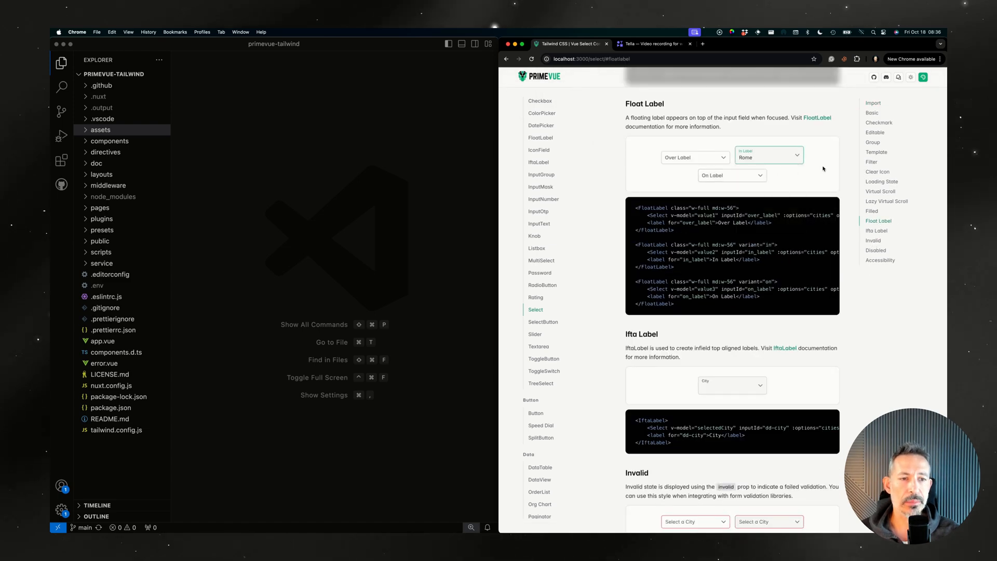
- Switch the docs site to dark mode and glance at the primary and surface colour palette
click(911, 77)
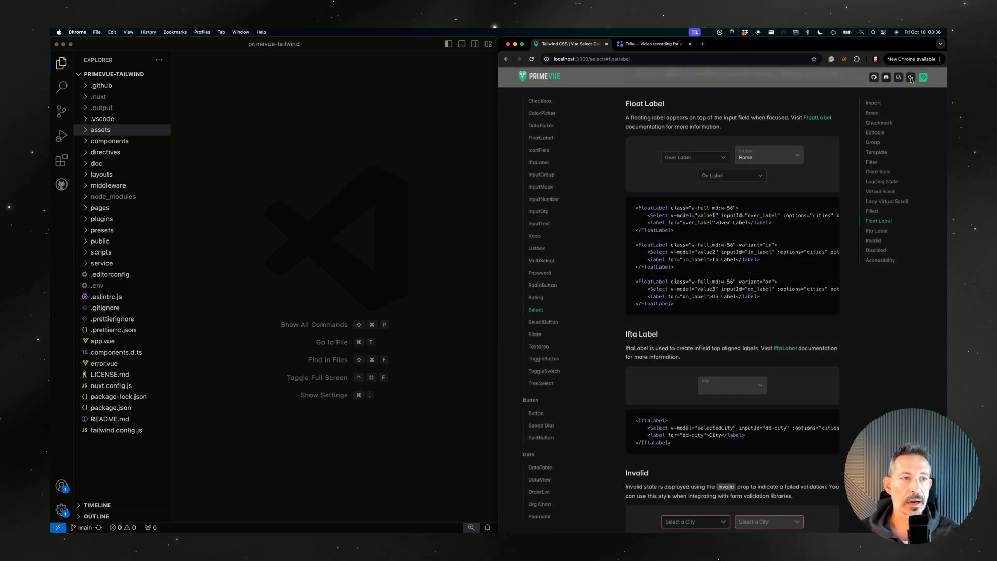
click(910, 77)
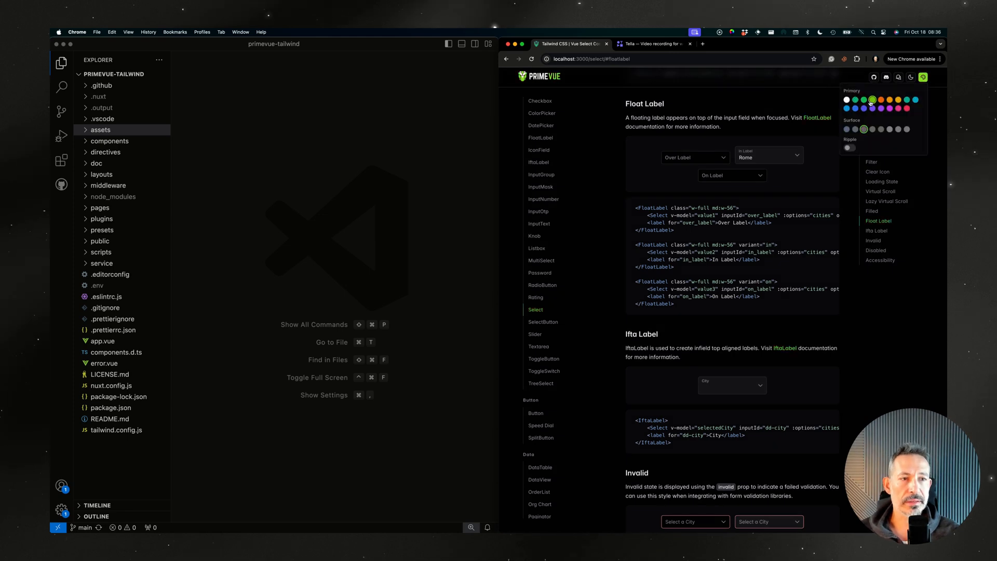
click(768, 157)
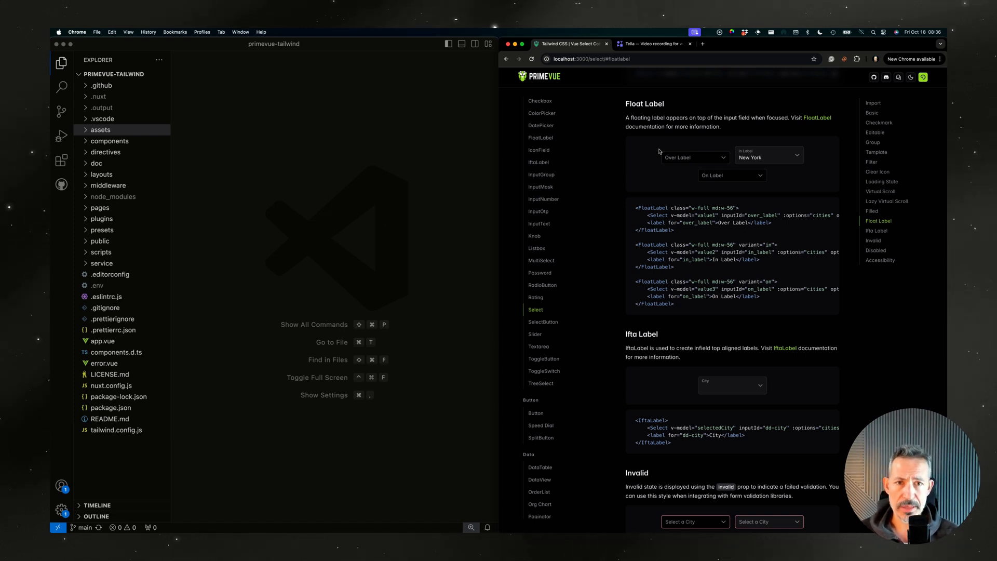
scroll(up, 3)
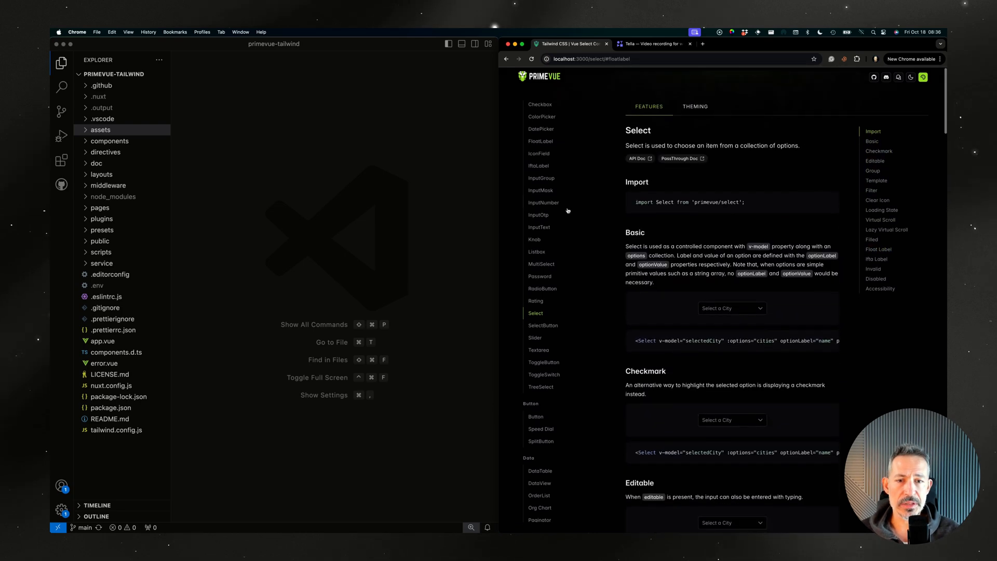
- Show the InputText component's Theming tab and read through its Tailwind style classes
click(539, 223)
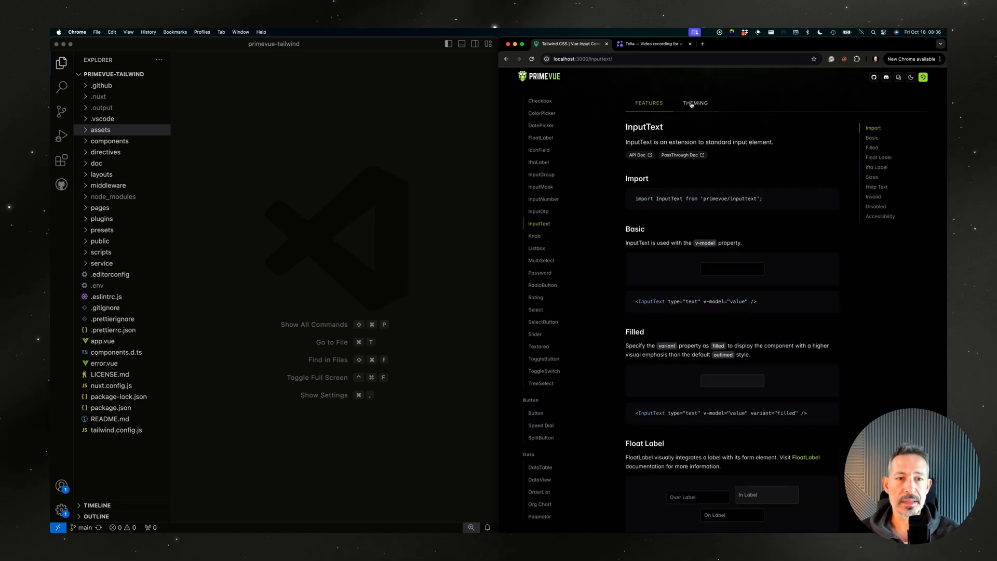
click(695, 103)
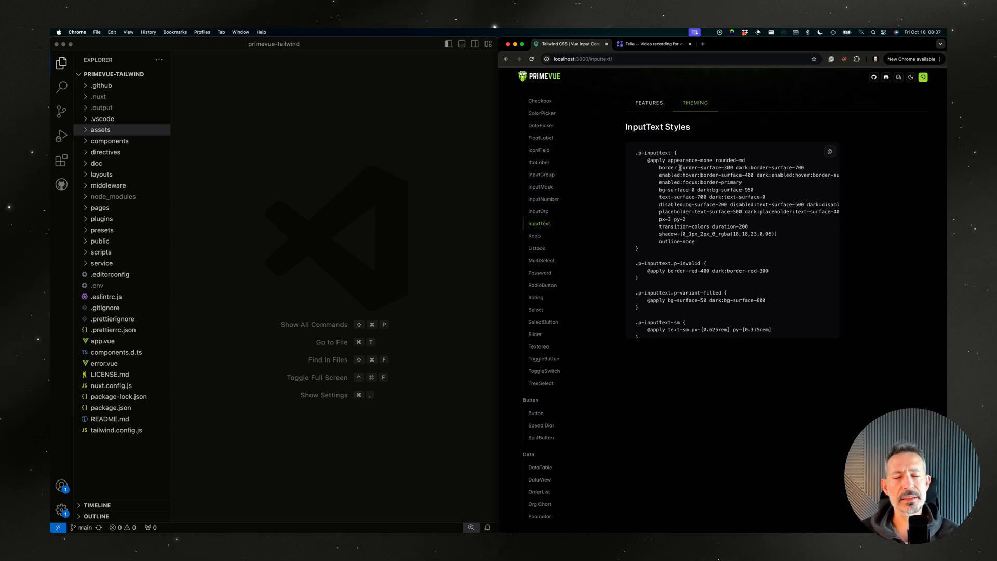
mouse_move(622, 163)
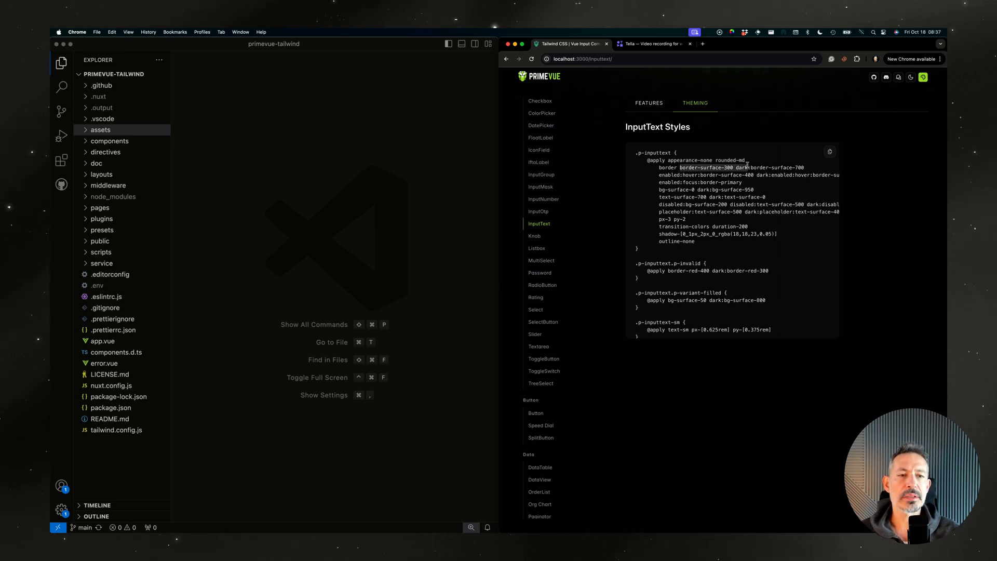
scroll(down, 3)
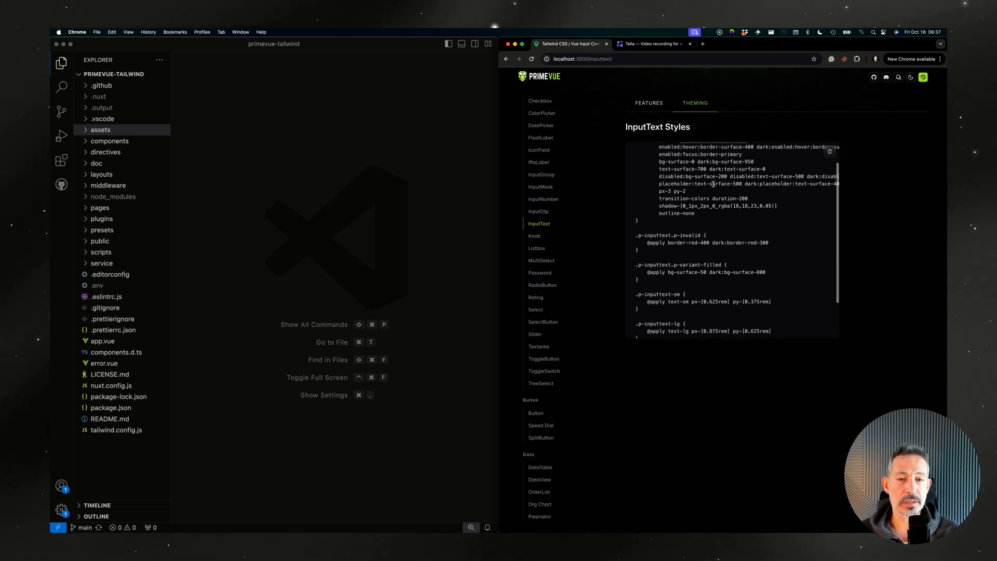
scroll(down, 3)
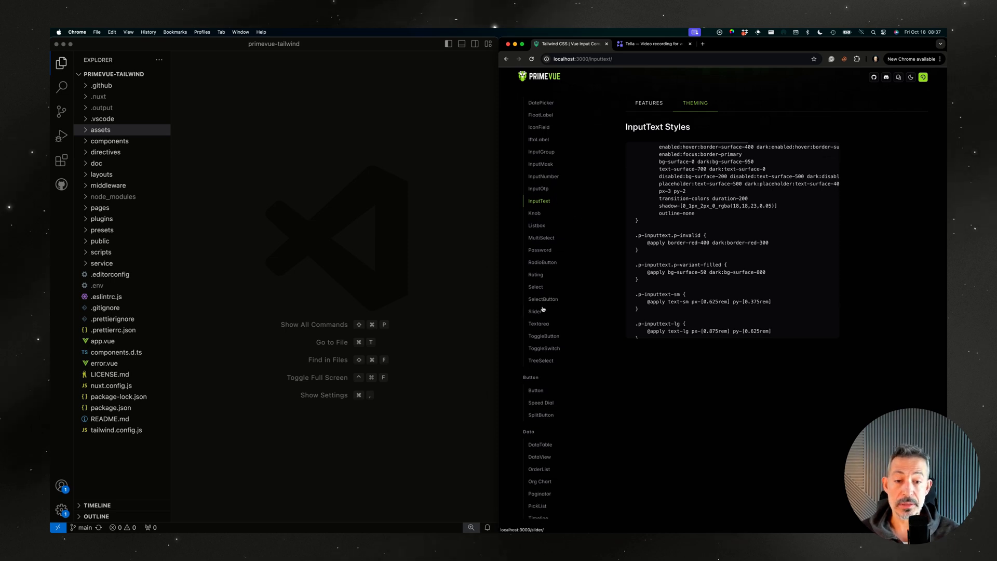
- Show the Slider component's theming styles with the site back in light mode
click(535, 311)
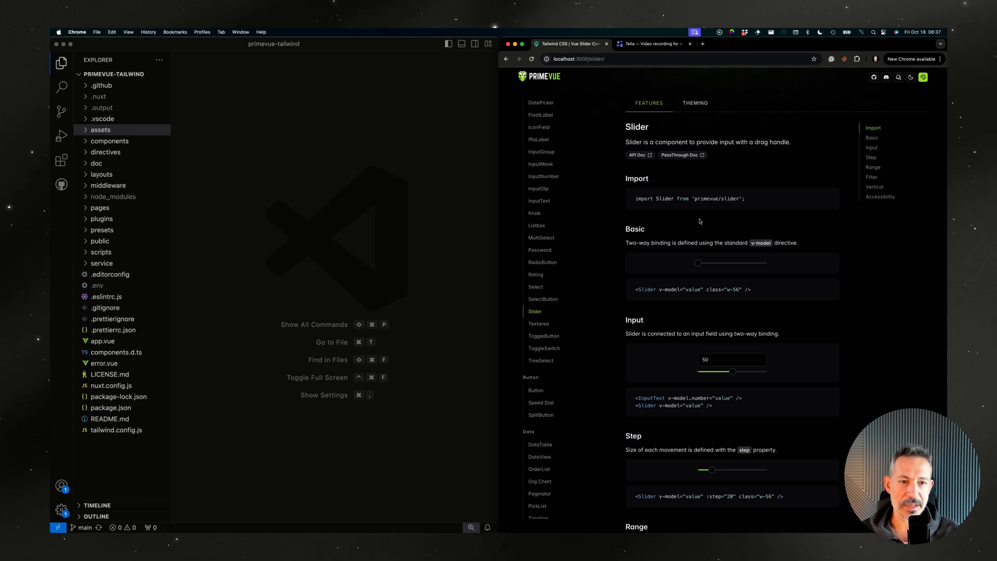
mouse_move(684, 255)
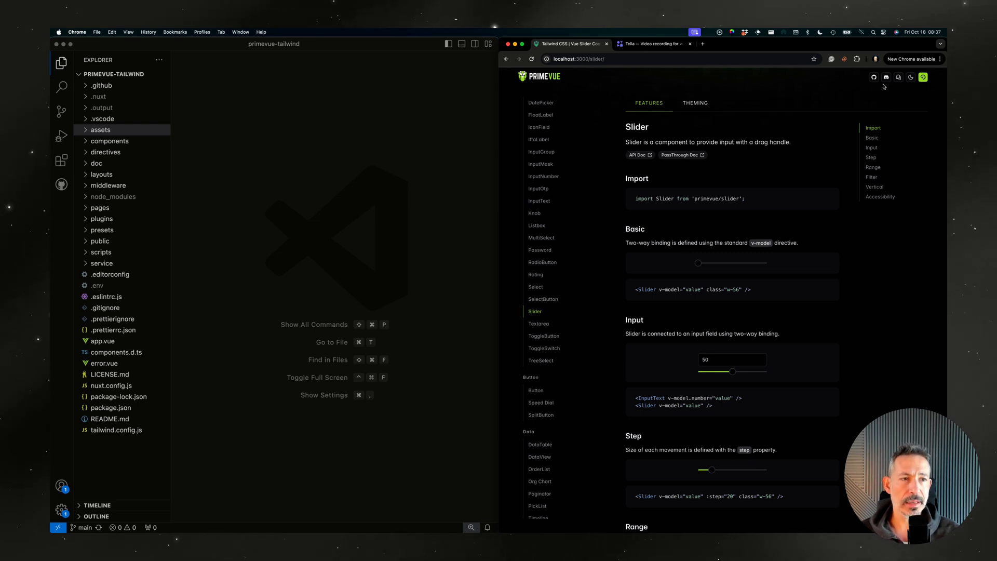
click(695, 103)
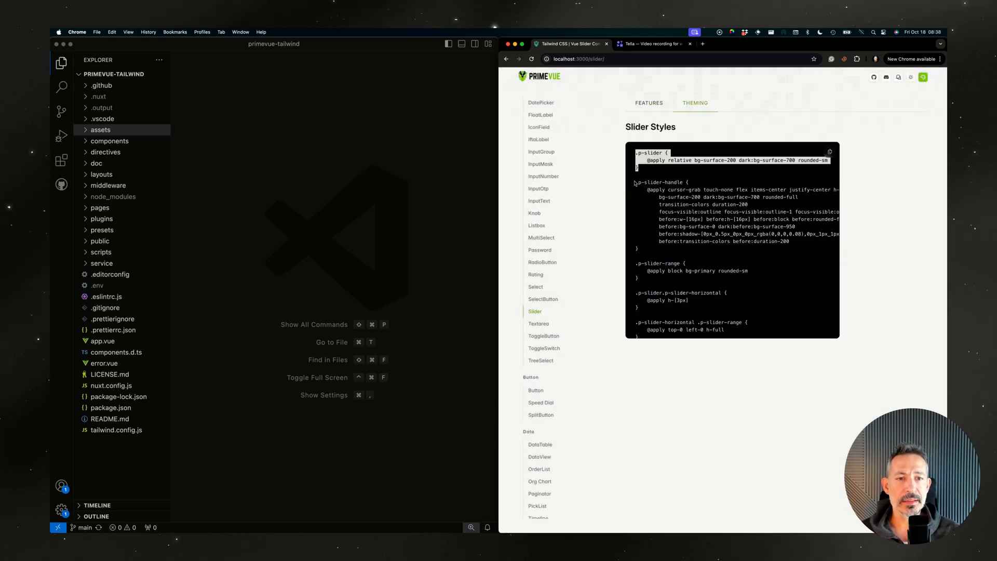
scroll(down, 3)
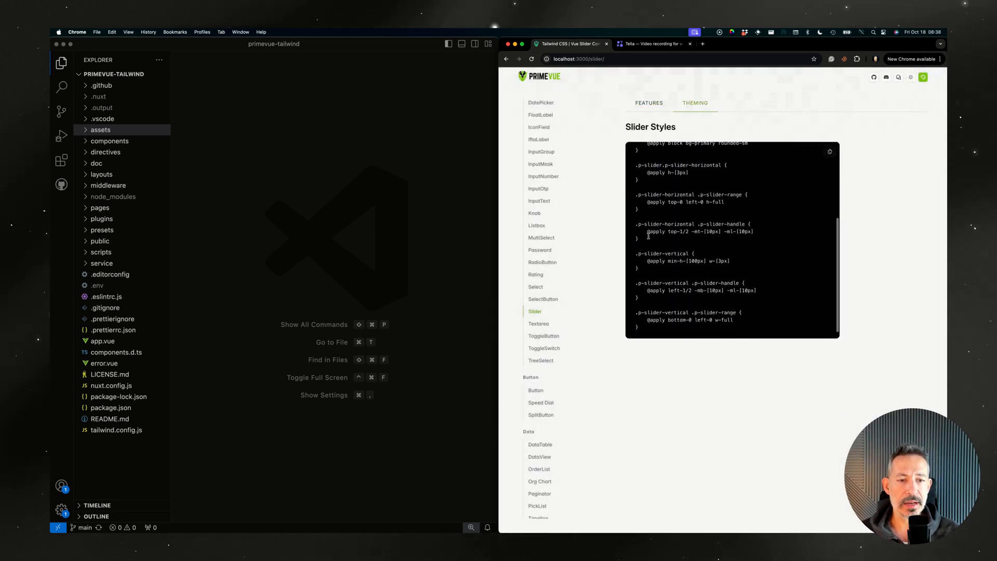
scroll(up, 3)
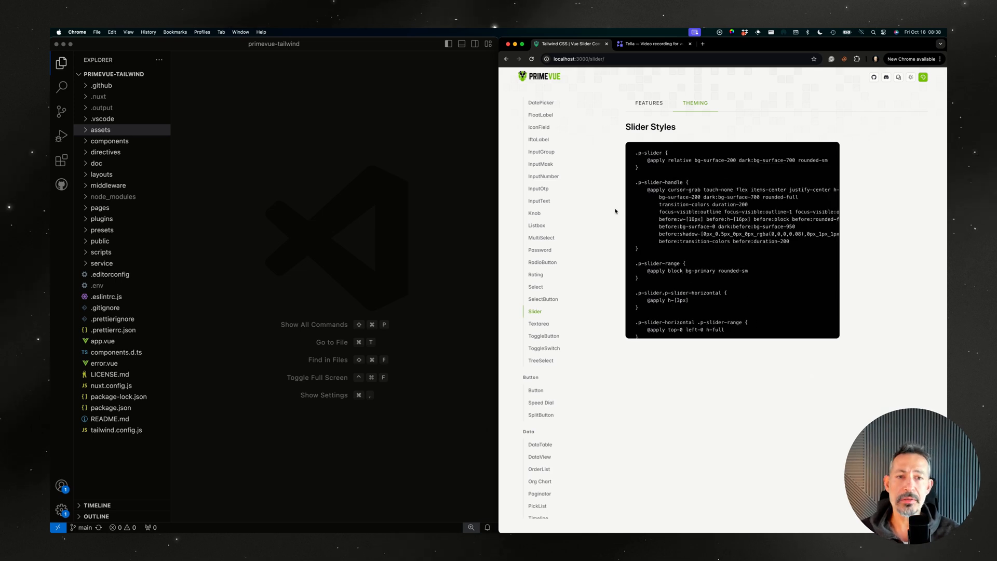
mouse_move(538, 188)
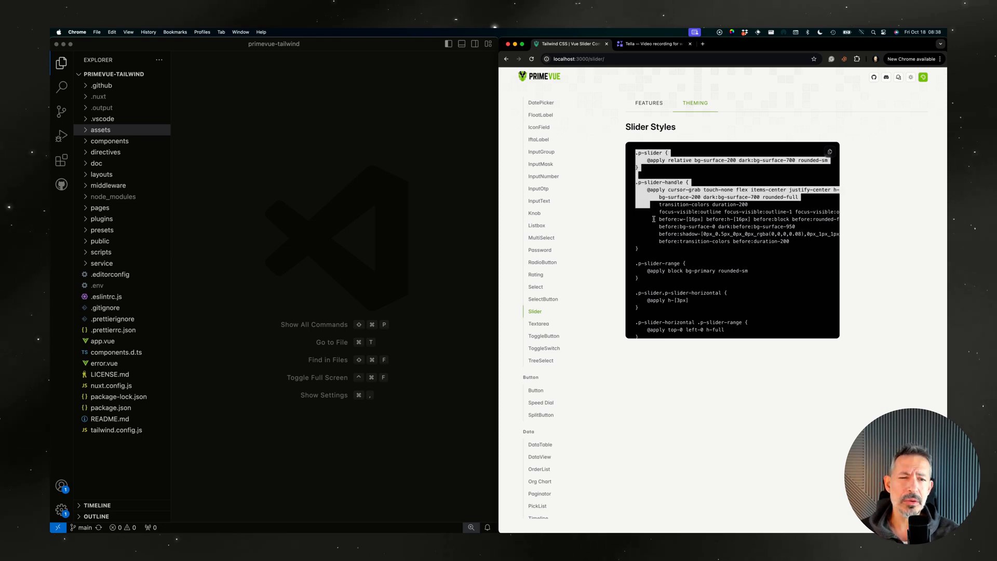
scroll(down, 3)
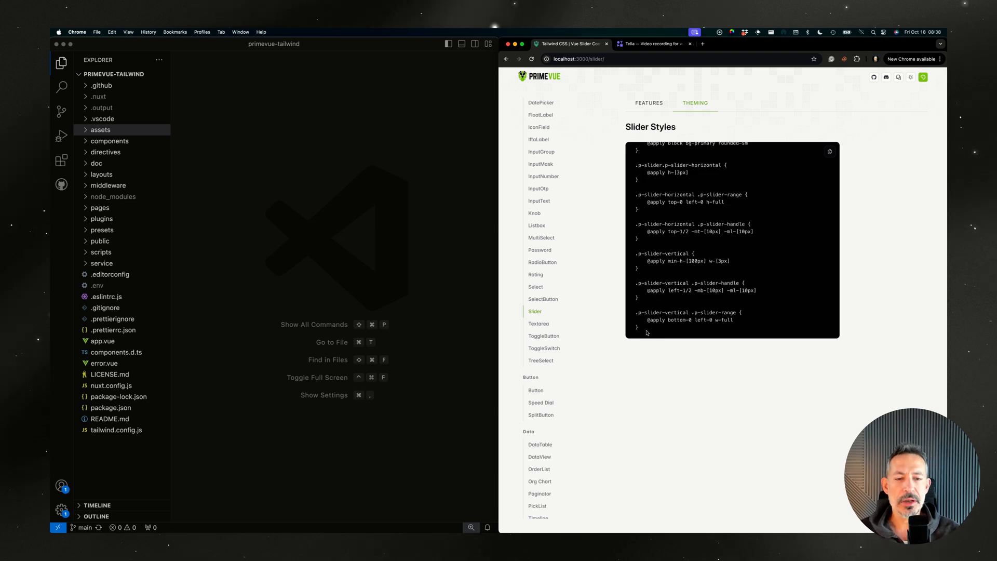
scroll(up, 3)
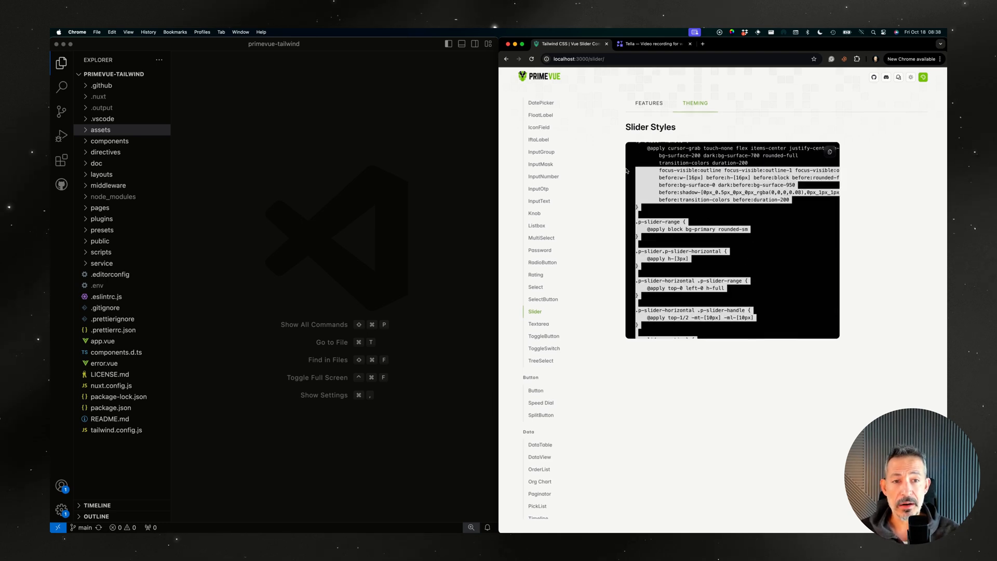
scroll(up, 3)
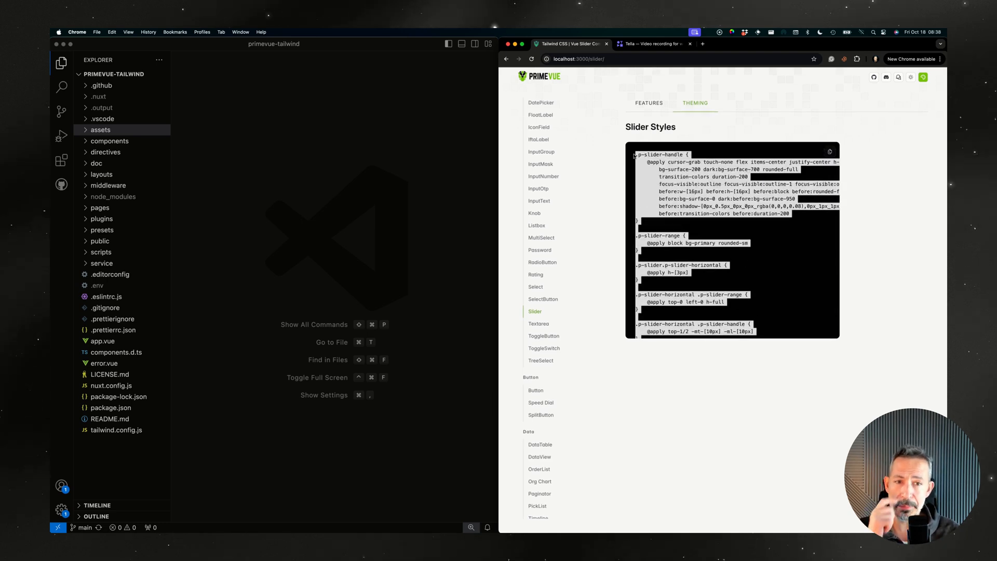
mouse_move(689, 131)
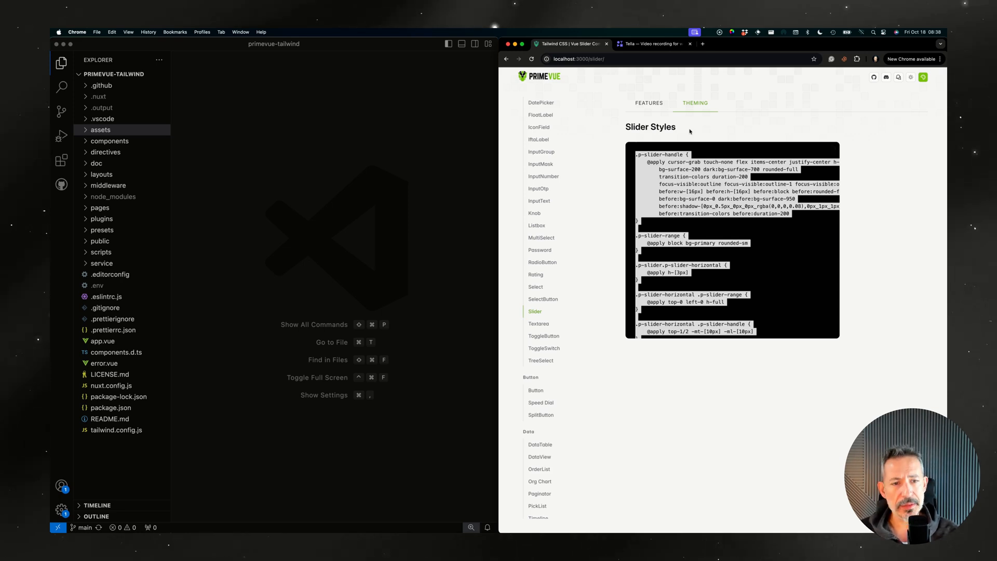
mouse_move(541, 151)
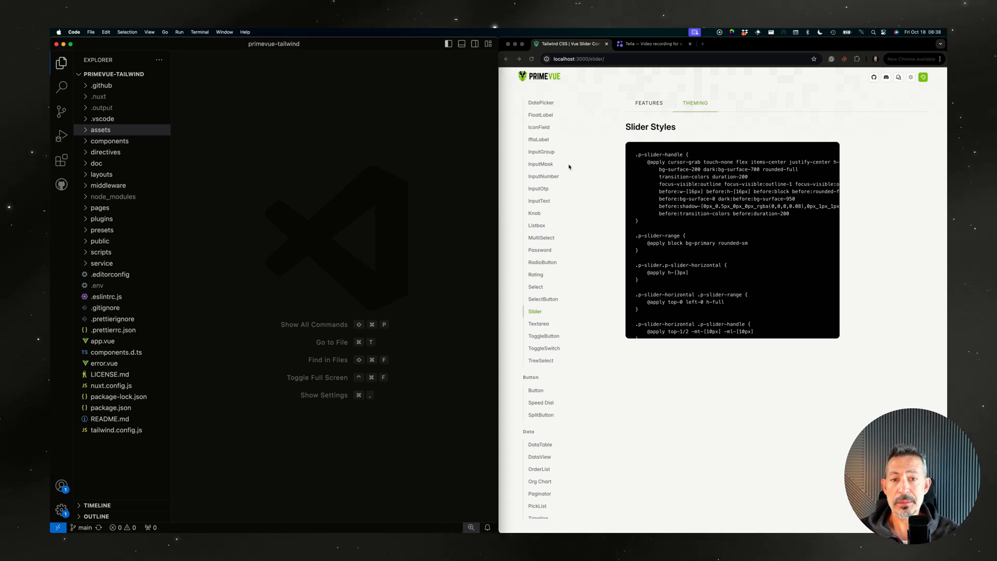
mouse_move(565, 196)
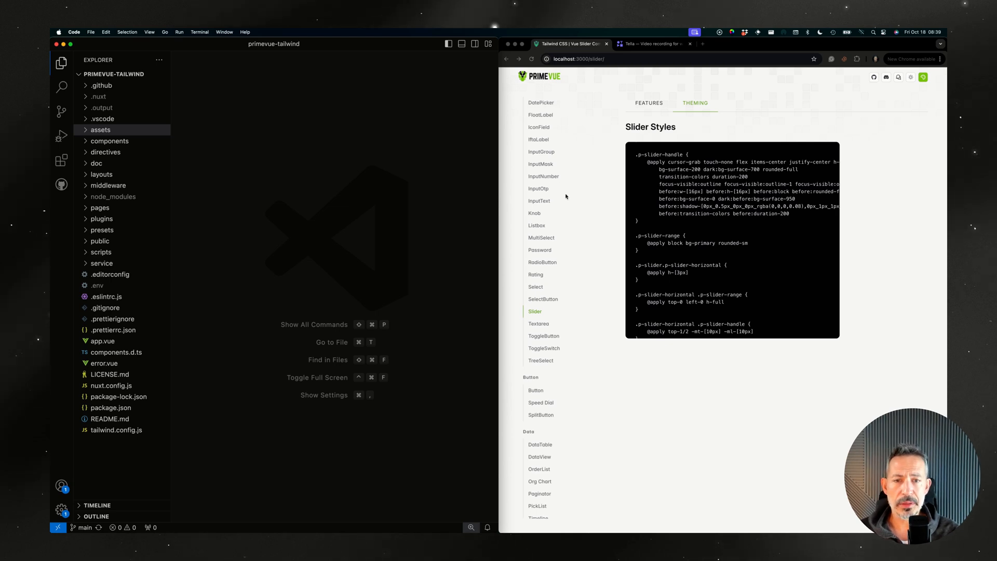
click(539, 235)
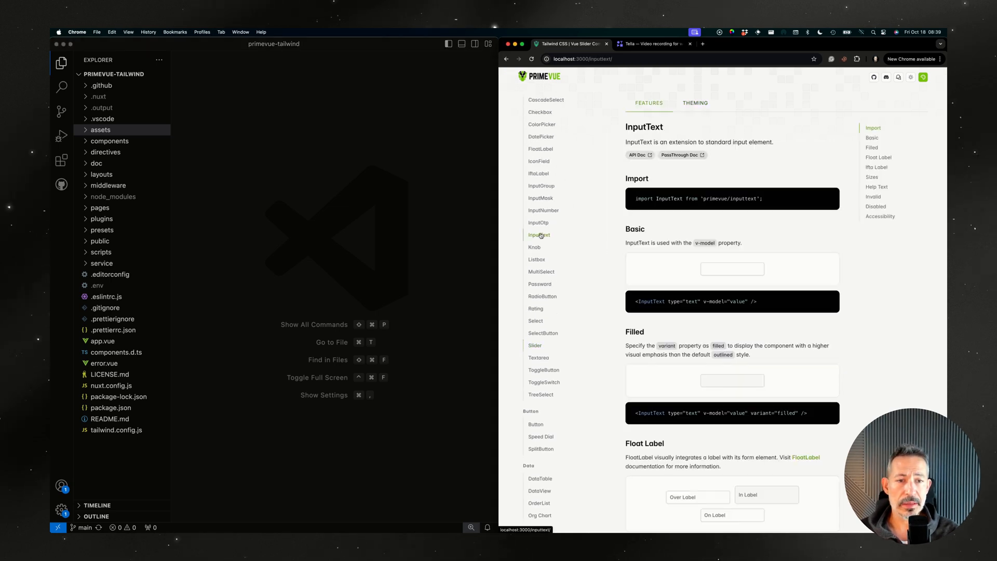
click(731, 269)
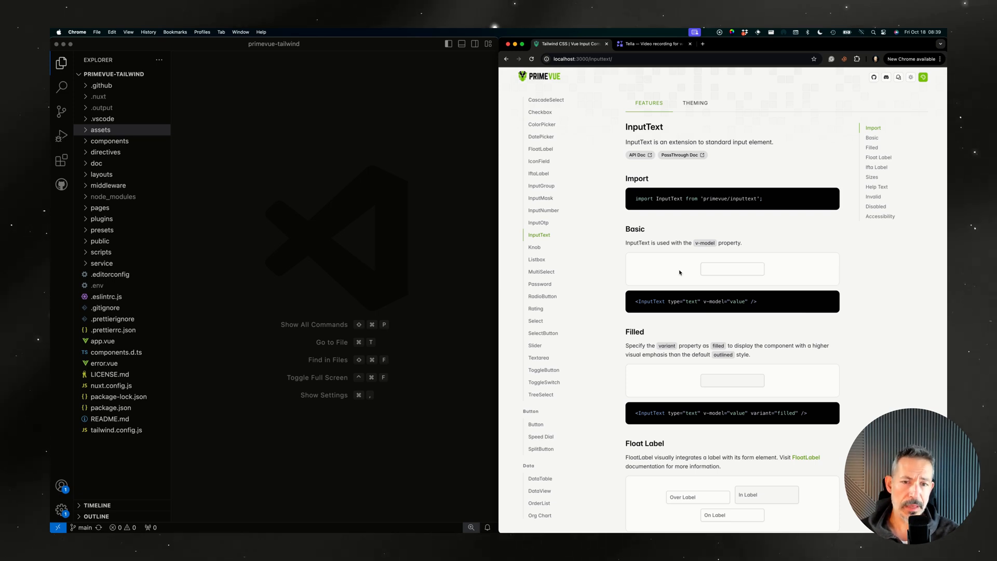
click(731, 267)
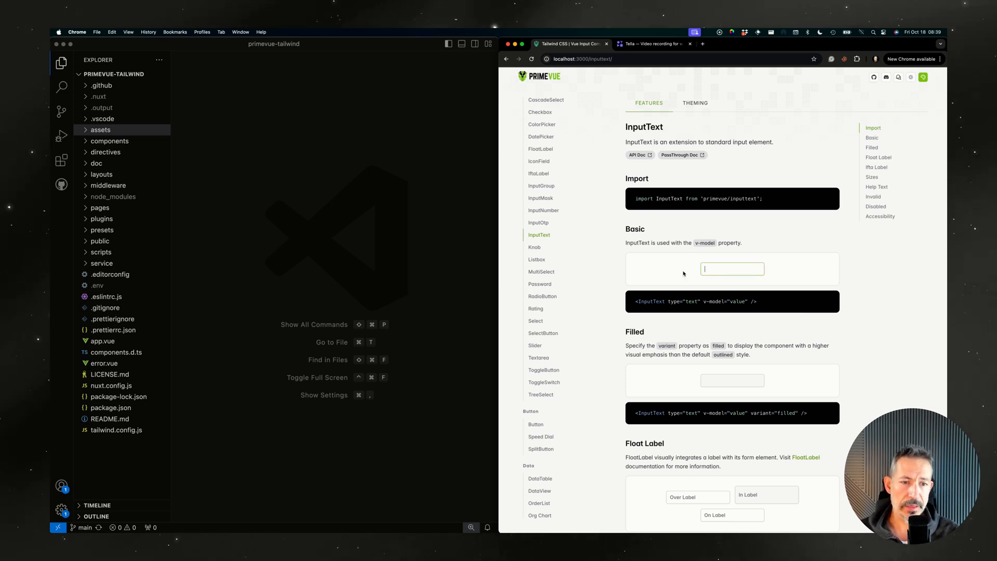
click(99, 130)
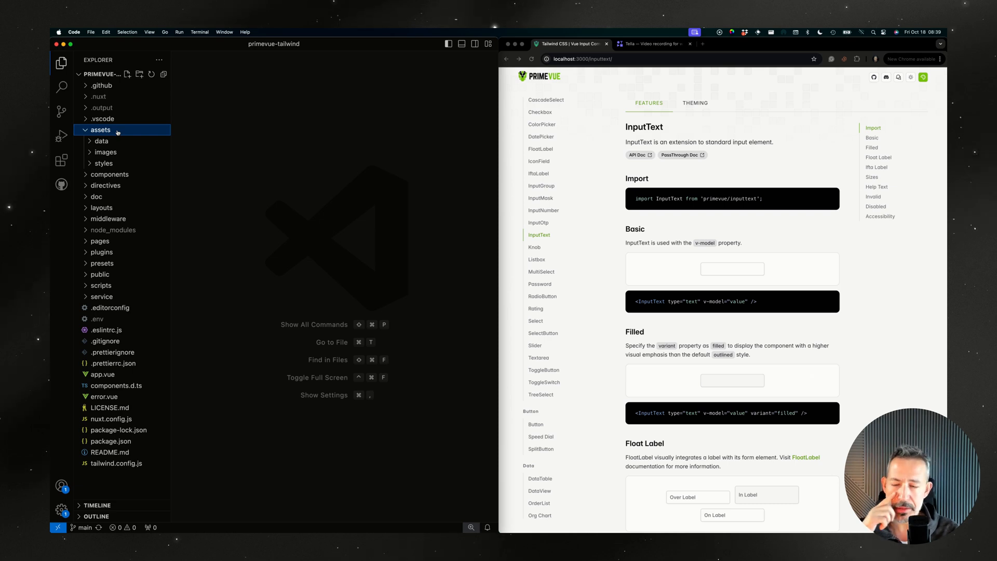
click(104, 163)
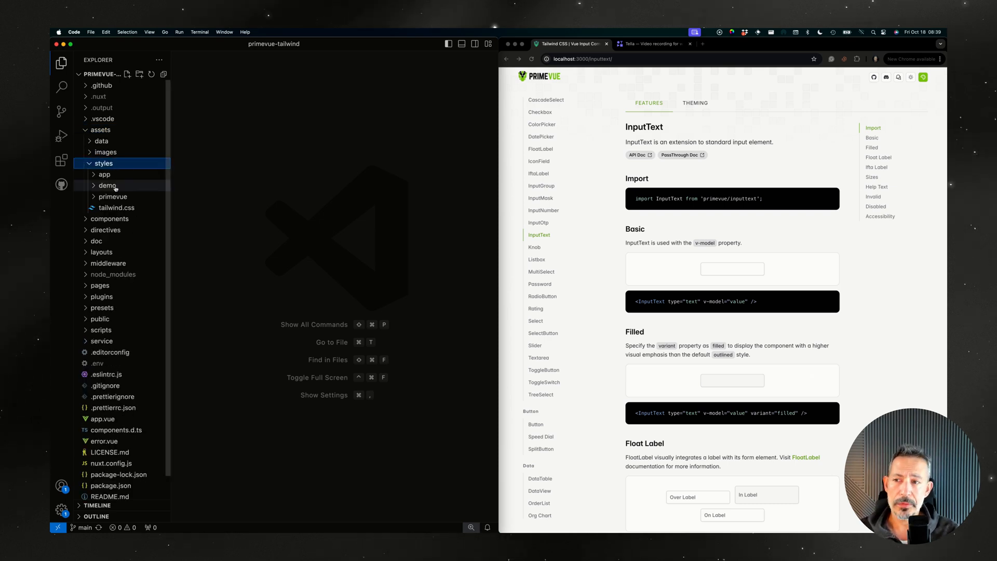
click(112, 196)
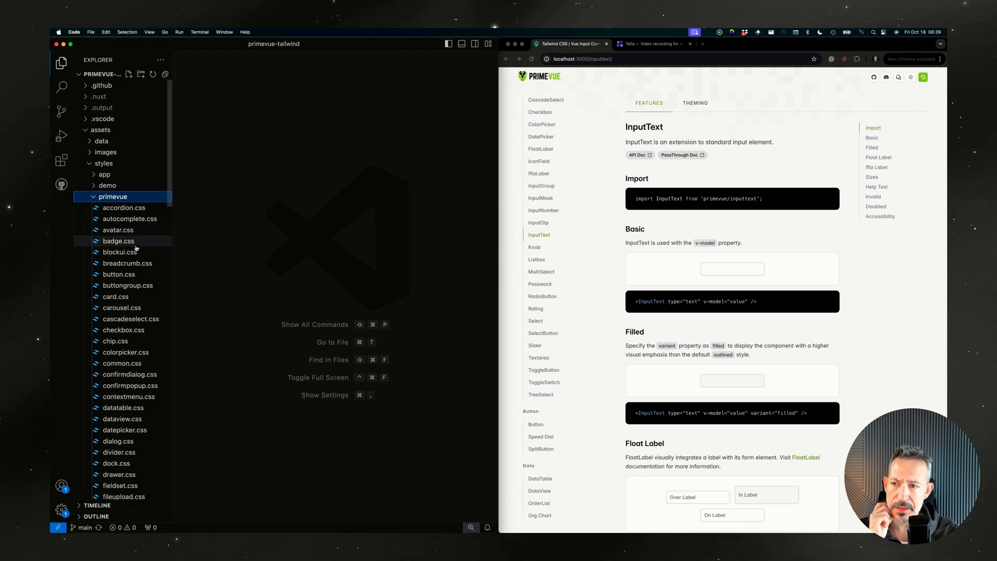
scroll(down, 3)
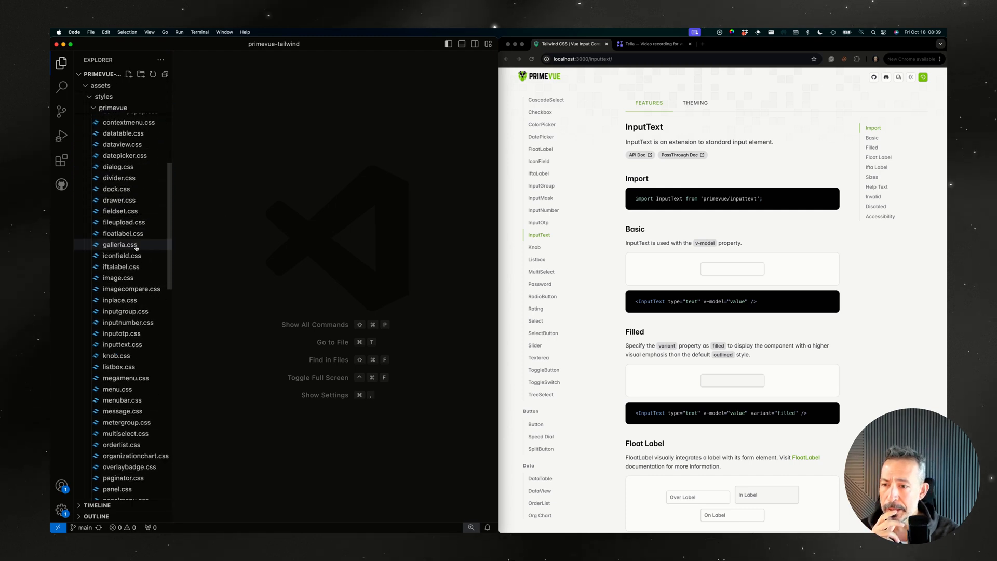
click(112, 196)
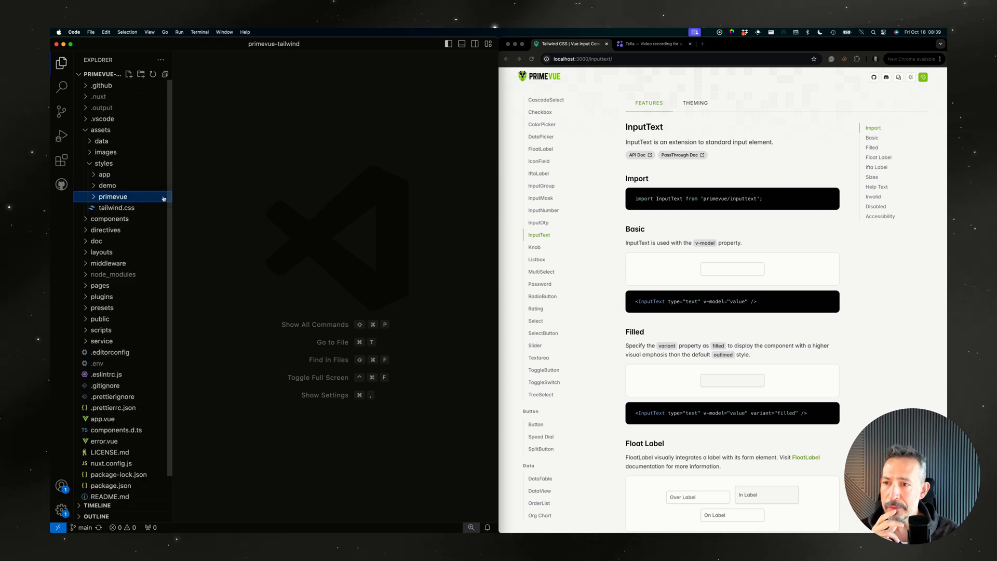
text(nux)
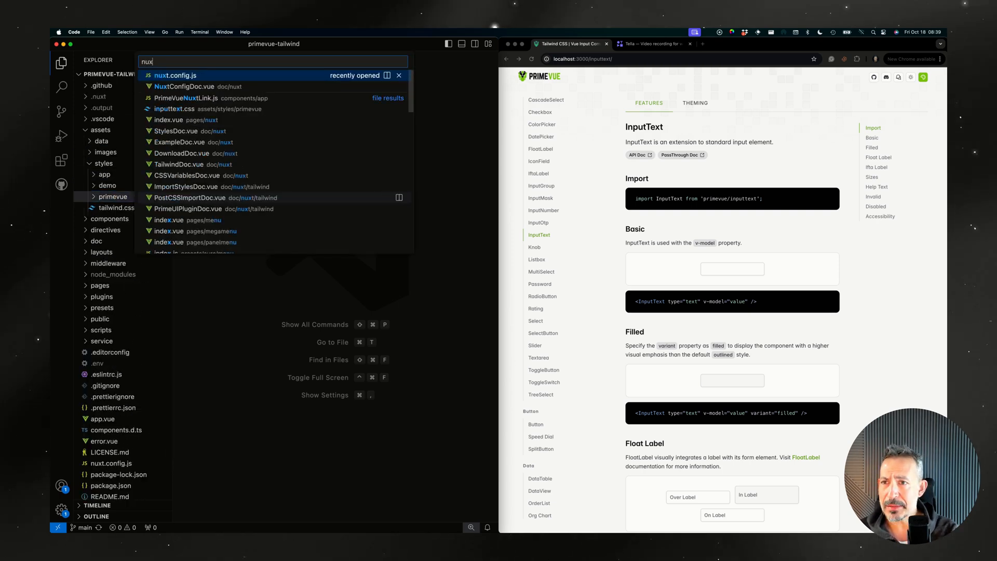
click(175, 75)
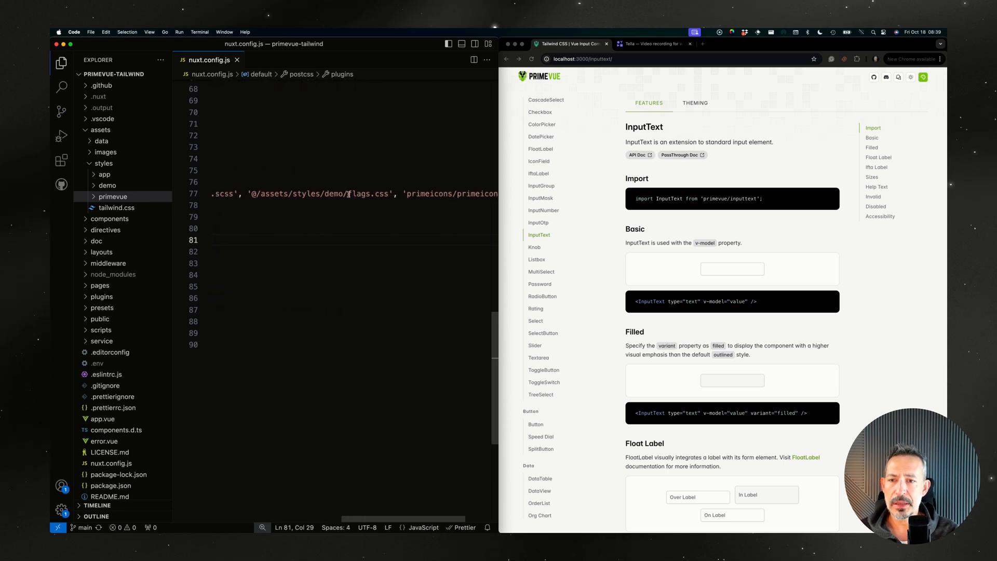
click(237, 60)
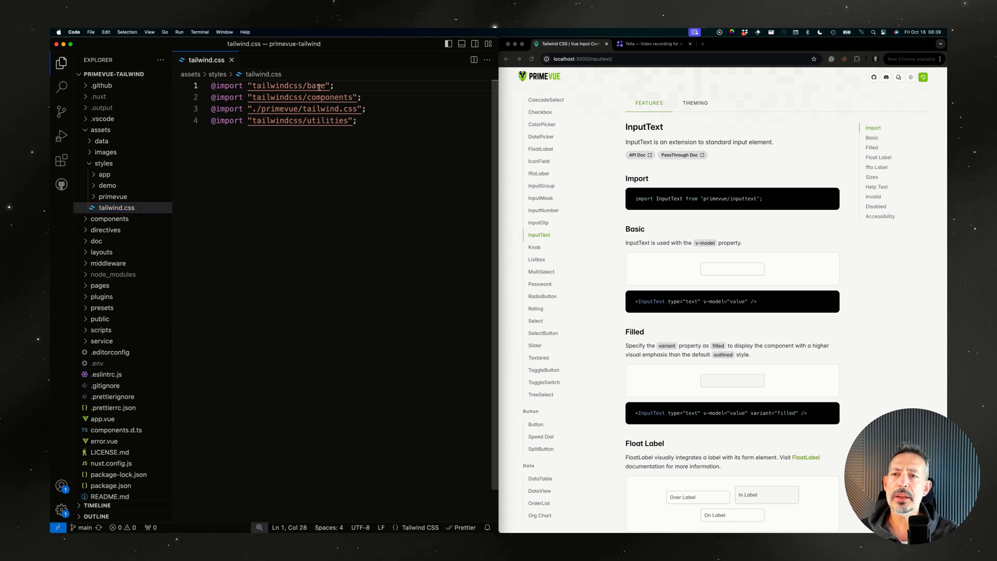
triple_click(284, 96)
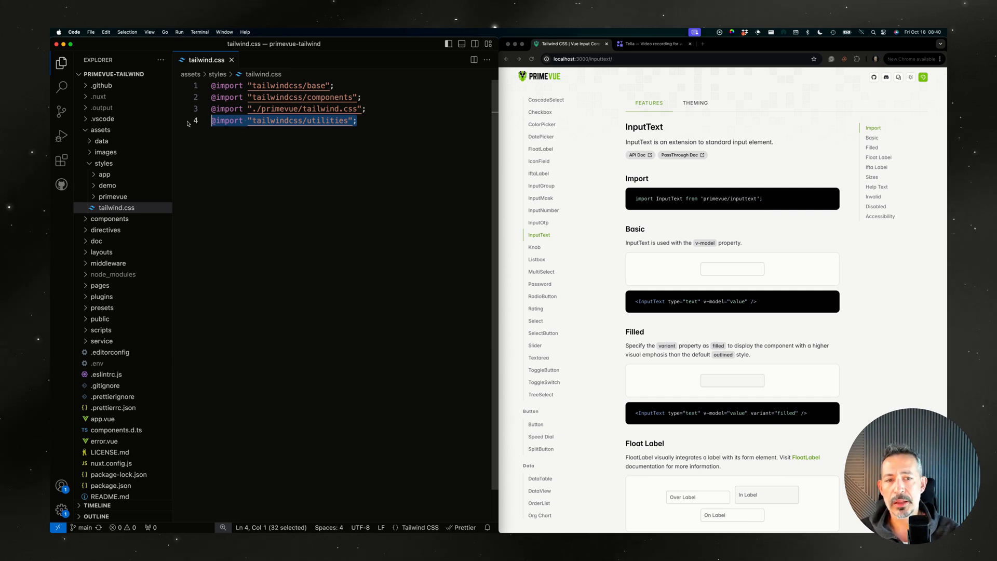
click(660, 264)
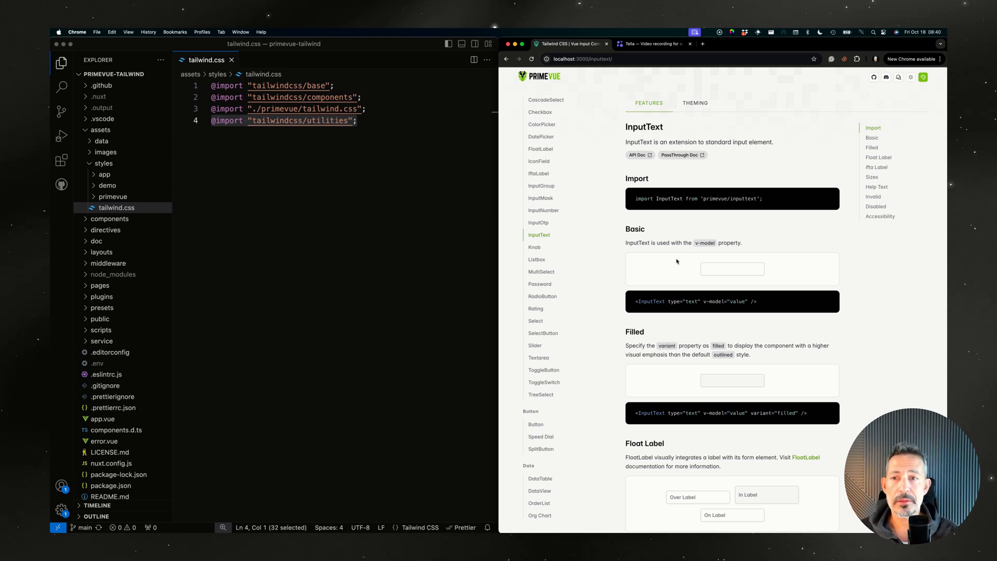
mouse_move(417, 149)
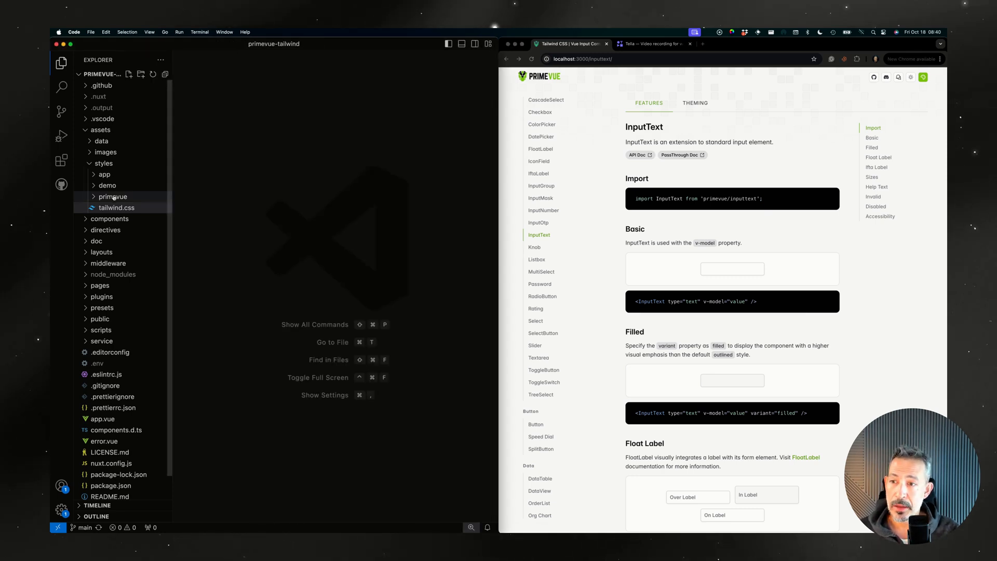
mouse_move(113, 197)
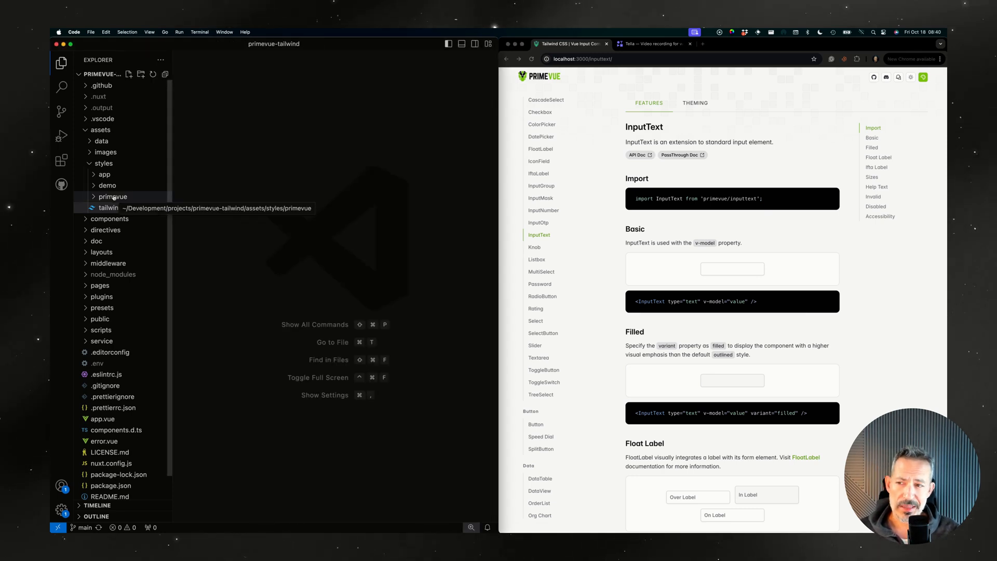
- Expand the styles/primevue folder to list the per-component stylesheet files
click(112, 197)
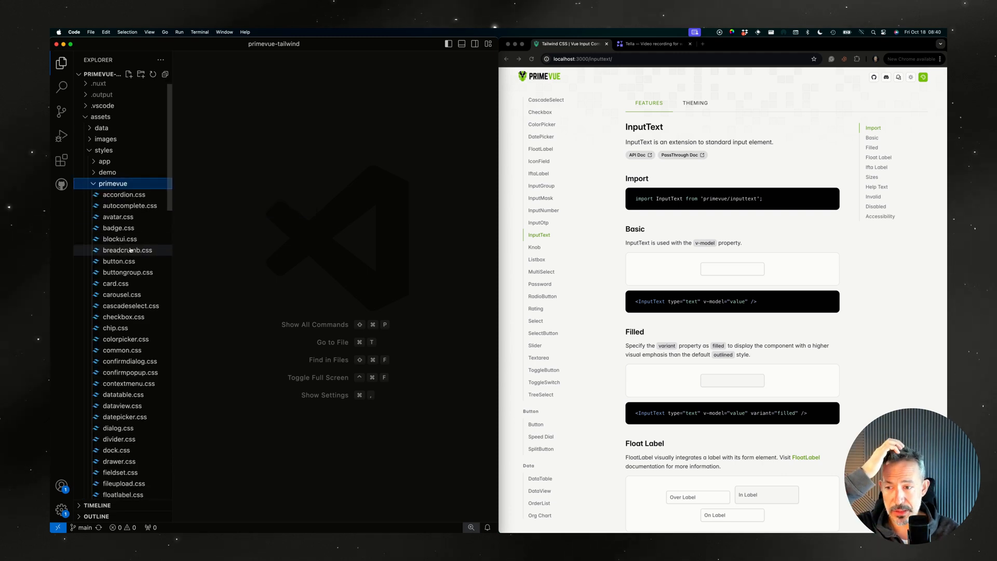
scroll(down, 3)
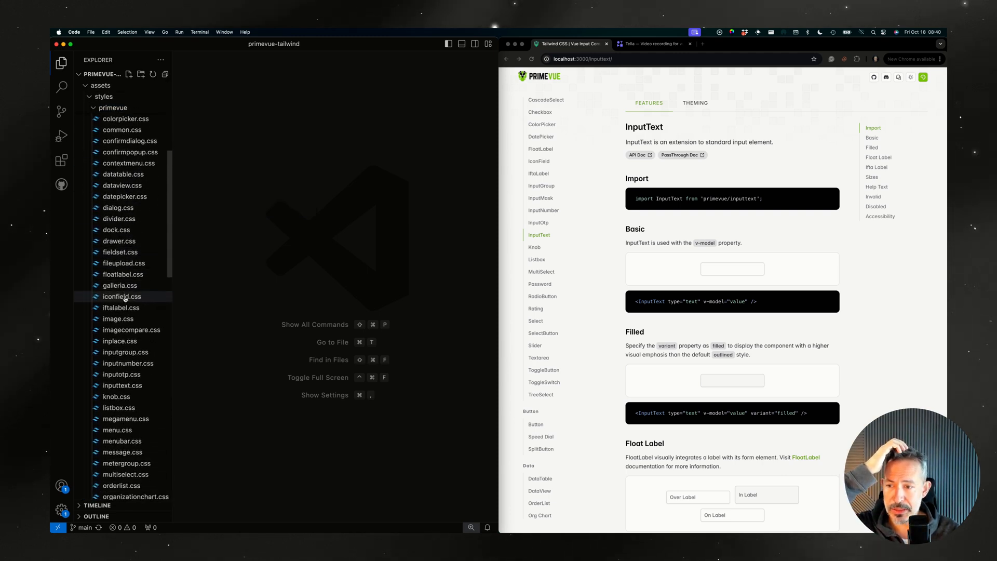
scroll(down, 3)
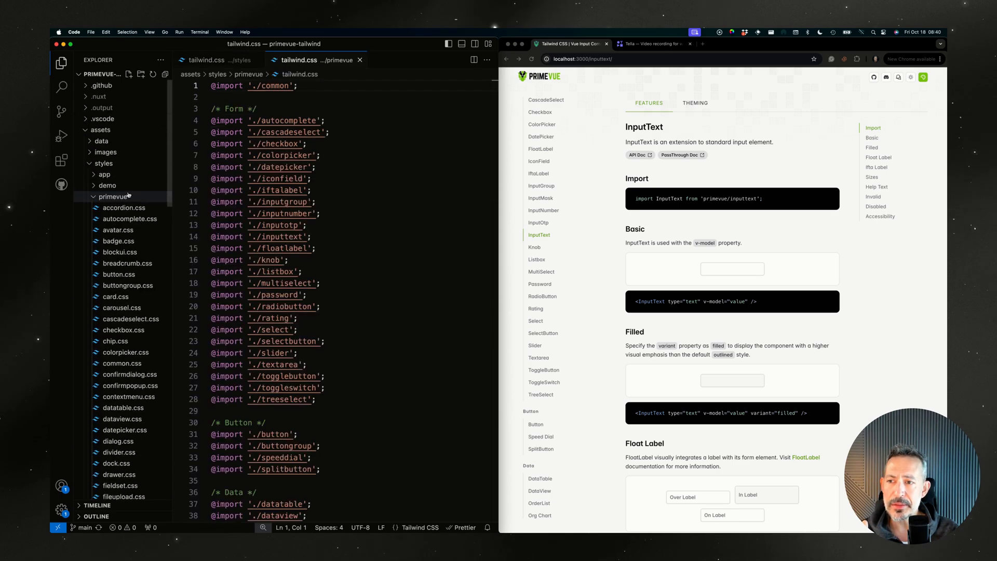
mouse_move(112, 196)
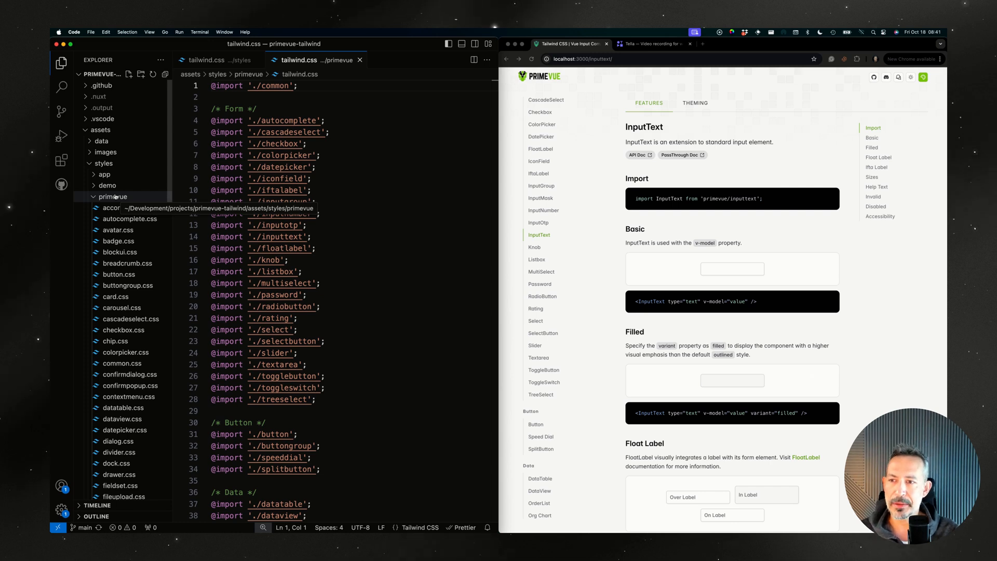
click(251, 98)
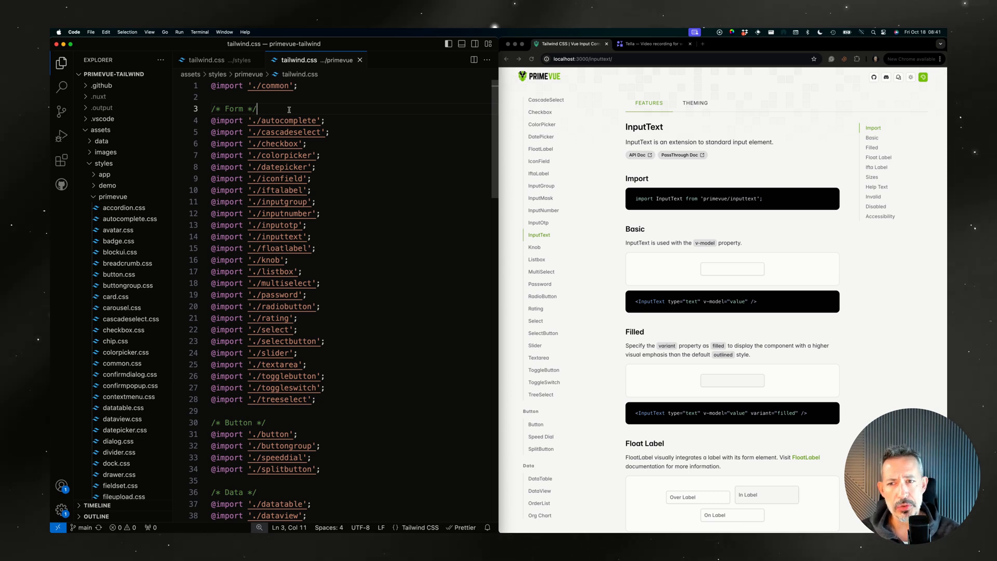
scroll(down, 3)
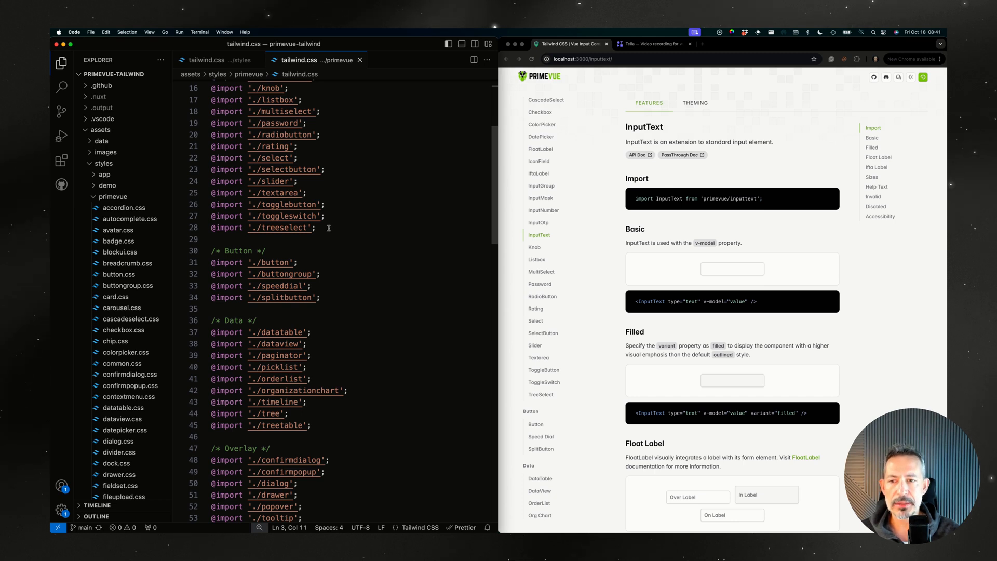
scroll(down, 3)
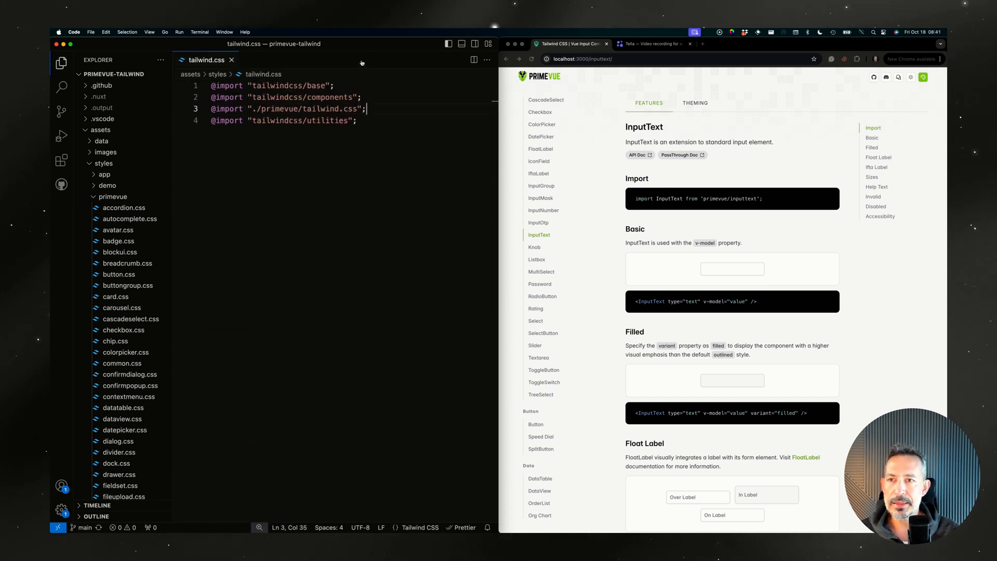
- In inputtext.css set the default border to surface-400 and the hover border to primary-400
click(123, 441)
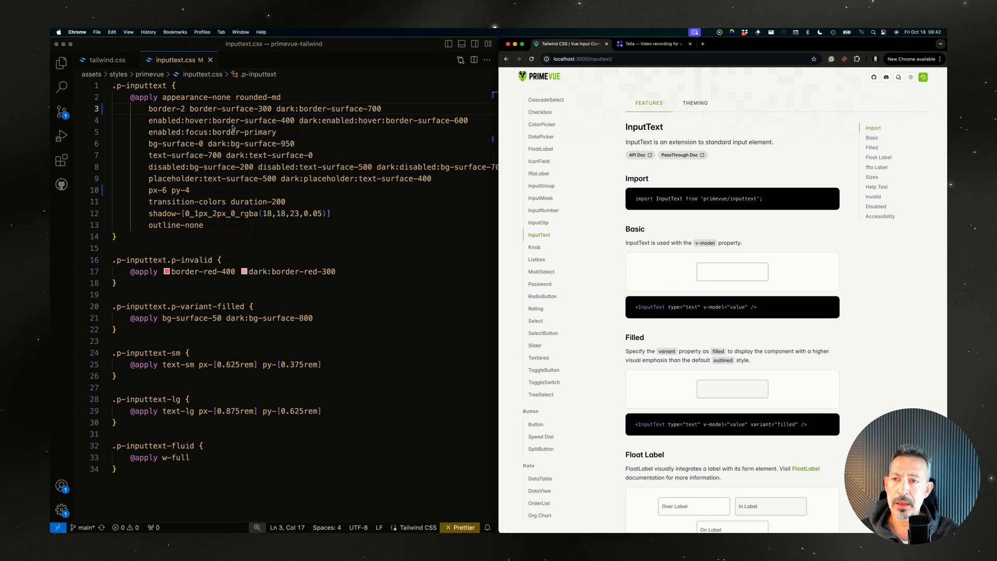
mouse_move(242, 217)
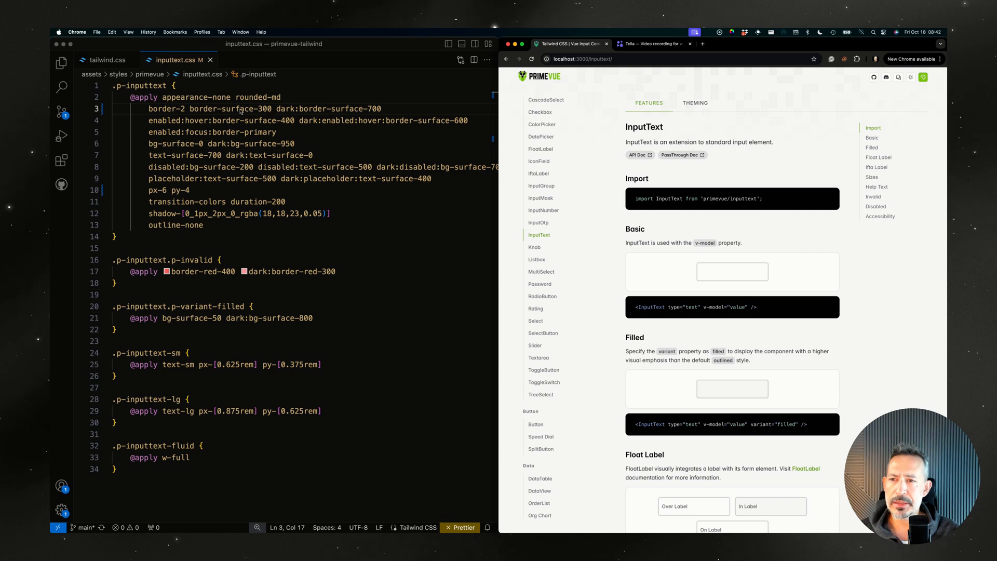
click(261, 109)
text(primary)
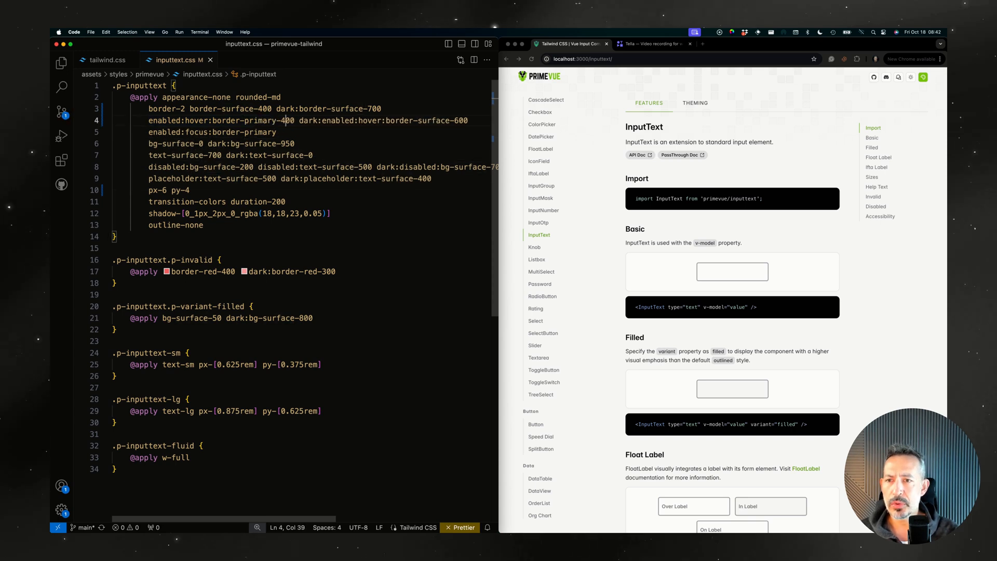
click(732, 271)
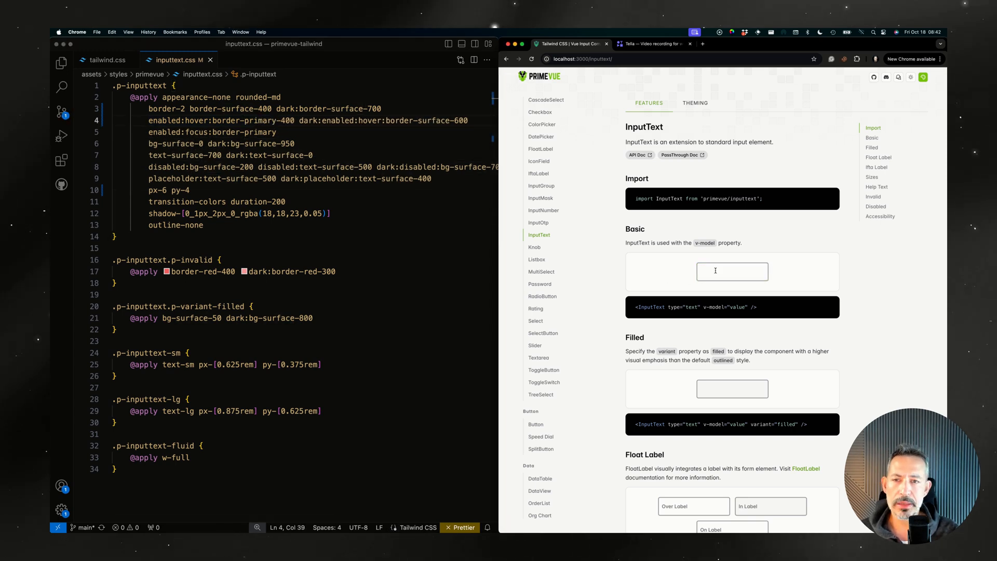
mouse_move(674, 276)
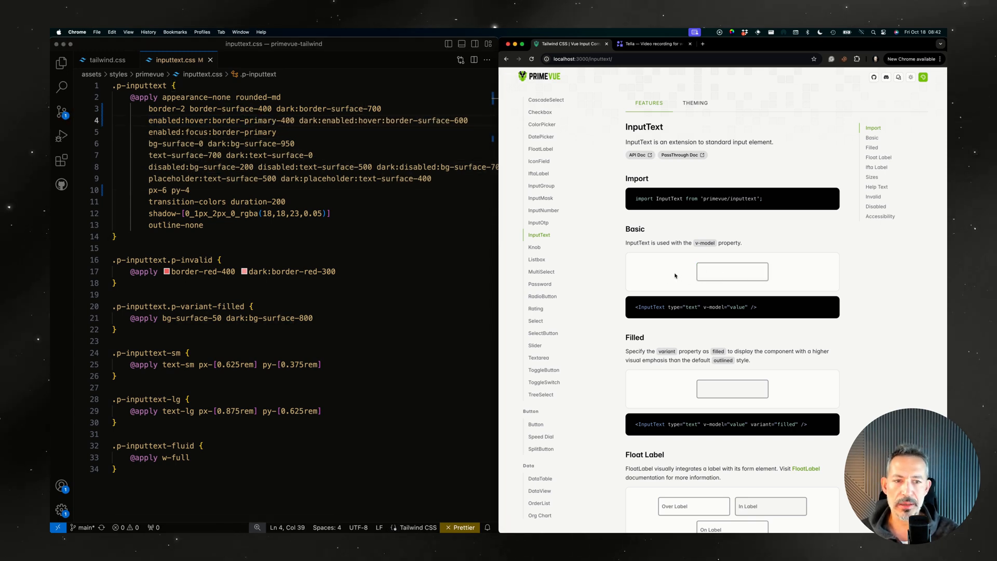
- Focus the Basic input in the docs preview to check the new border colours
click(732, 271)
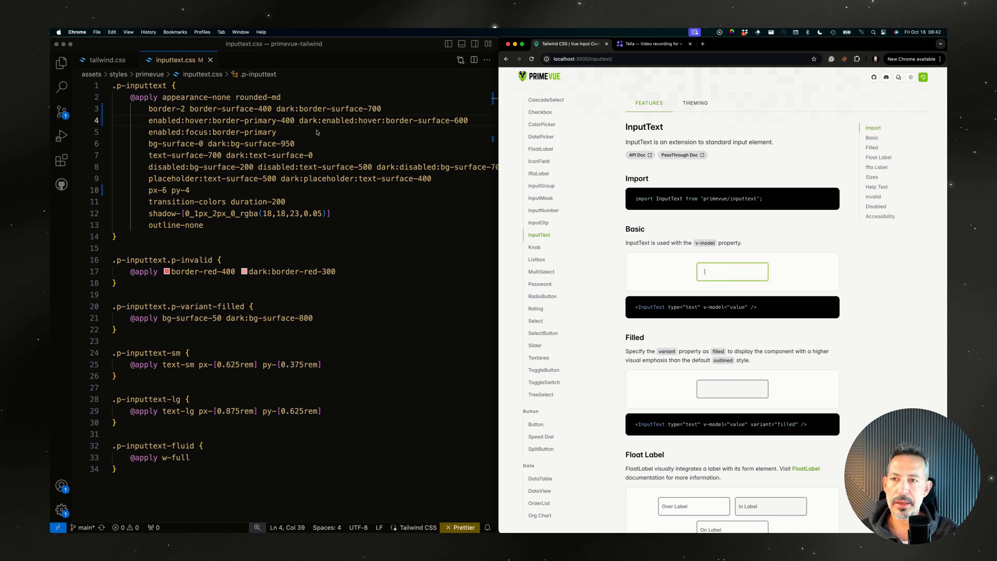
click(321, 126)
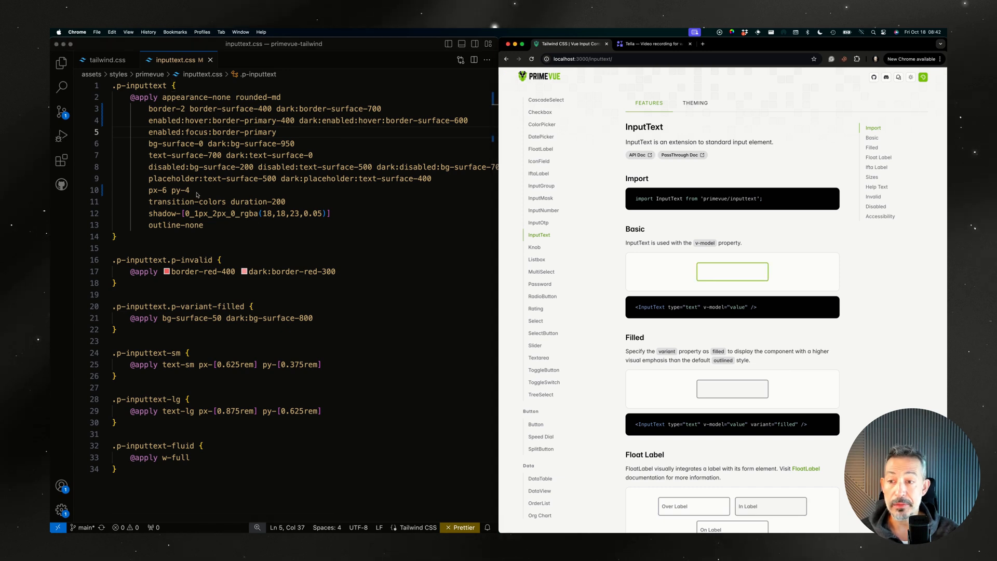
scroll(down, 3)
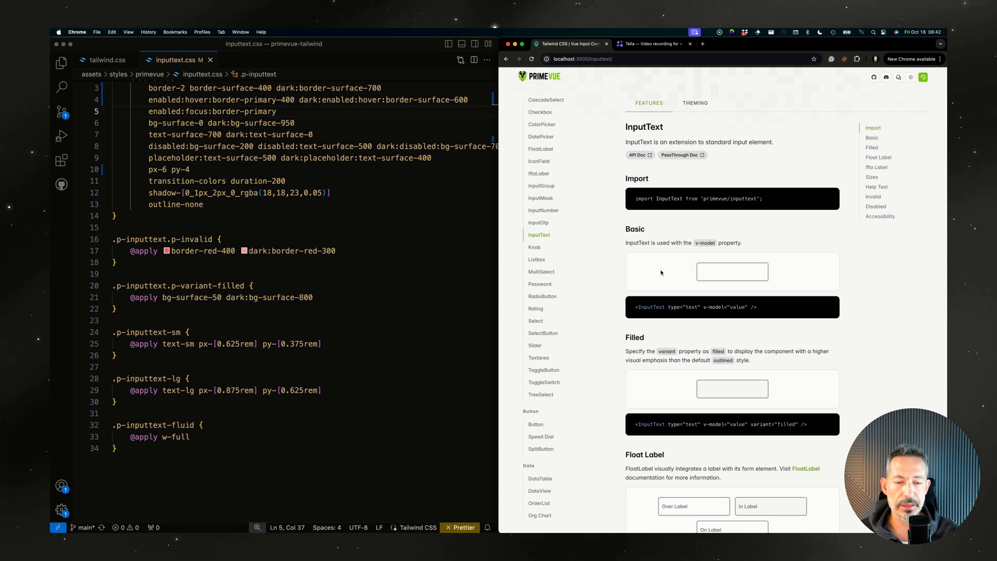
- Edit the focus border colour class in inputtext.css
click(277, 111)
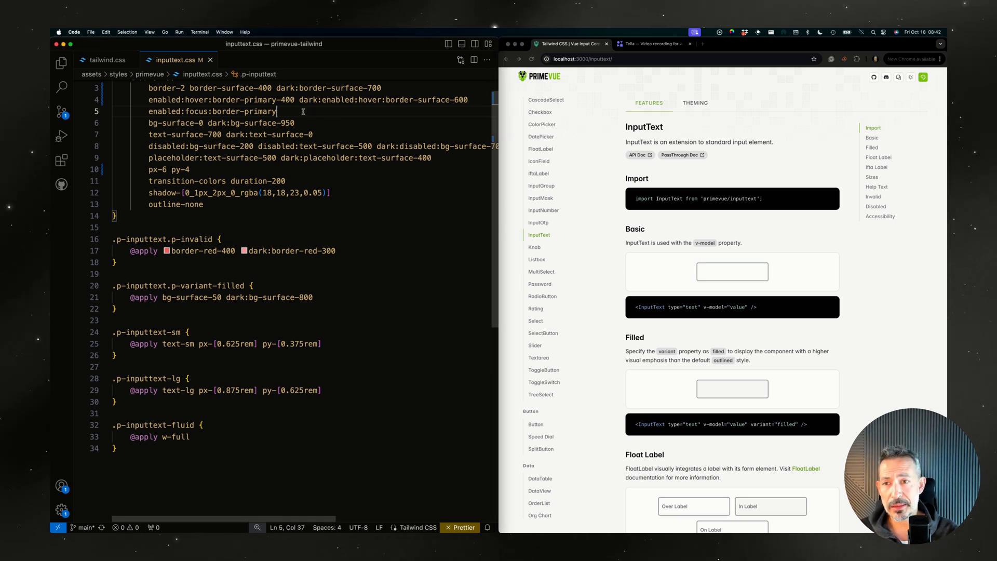
text(r)
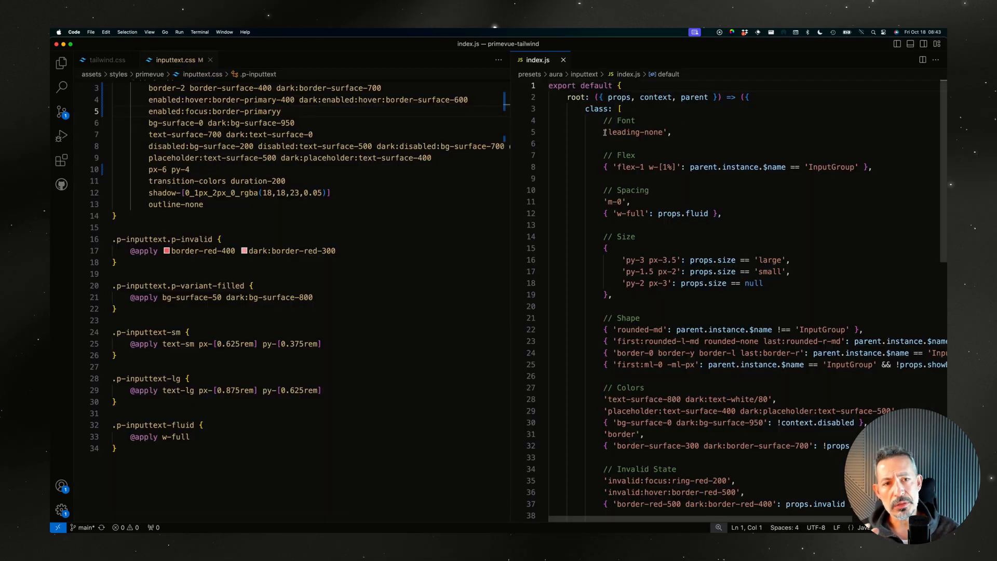
double_click(634, 132)
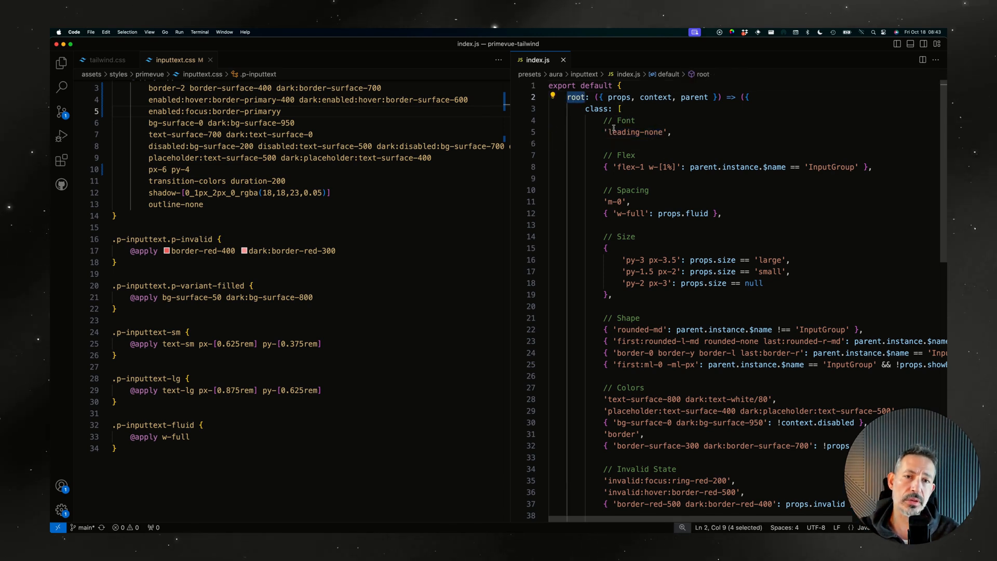
scroll(down, 3)
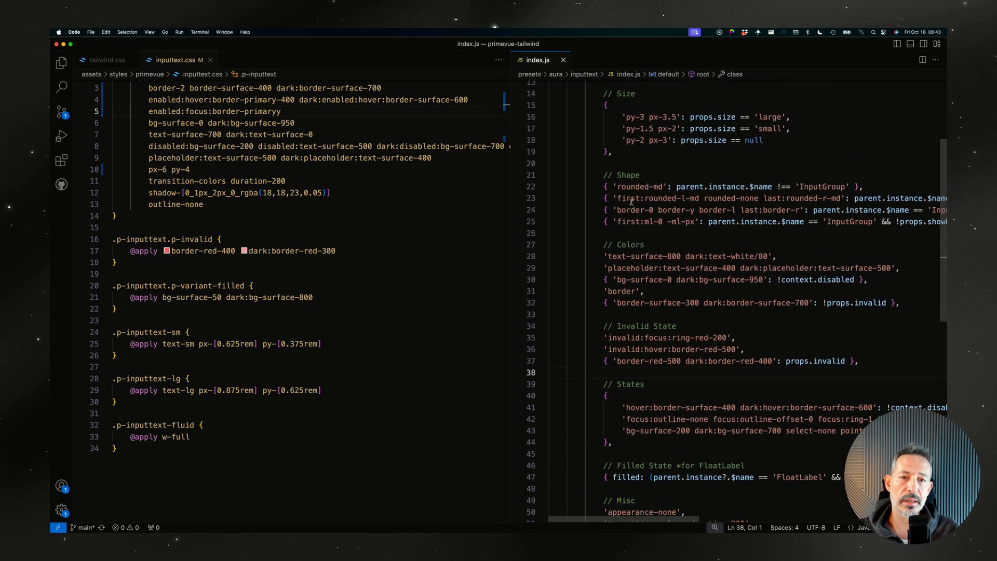
double_click(622, 244)
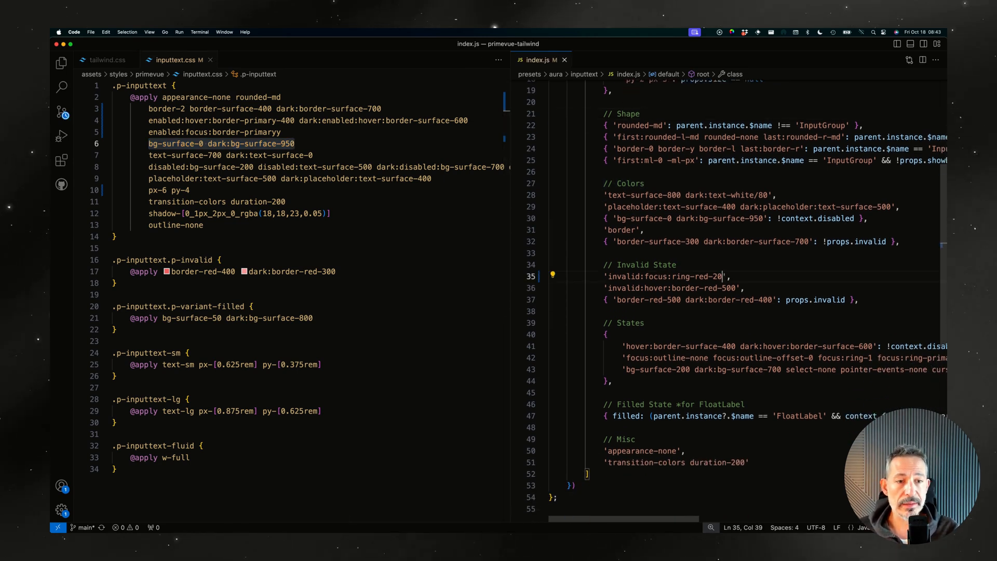
text(0)
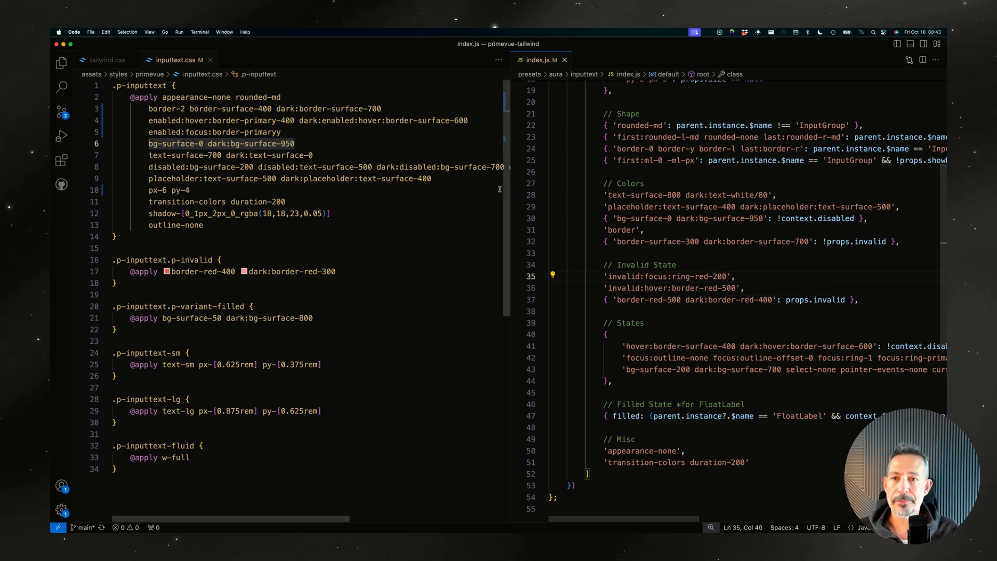
- Correct the focus border class to border-primary in the inputtext.css apply list
click(385, 108)
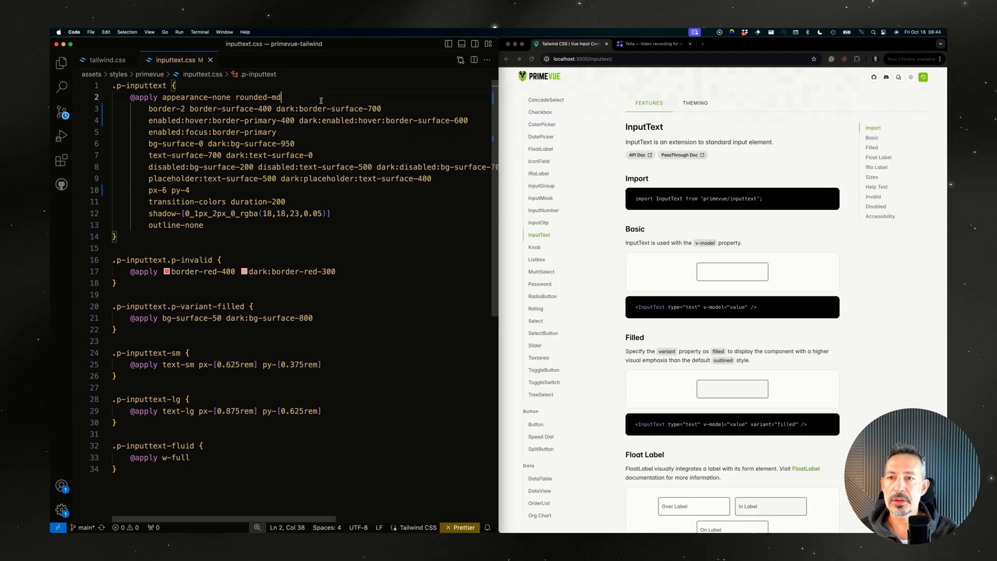
text(b)
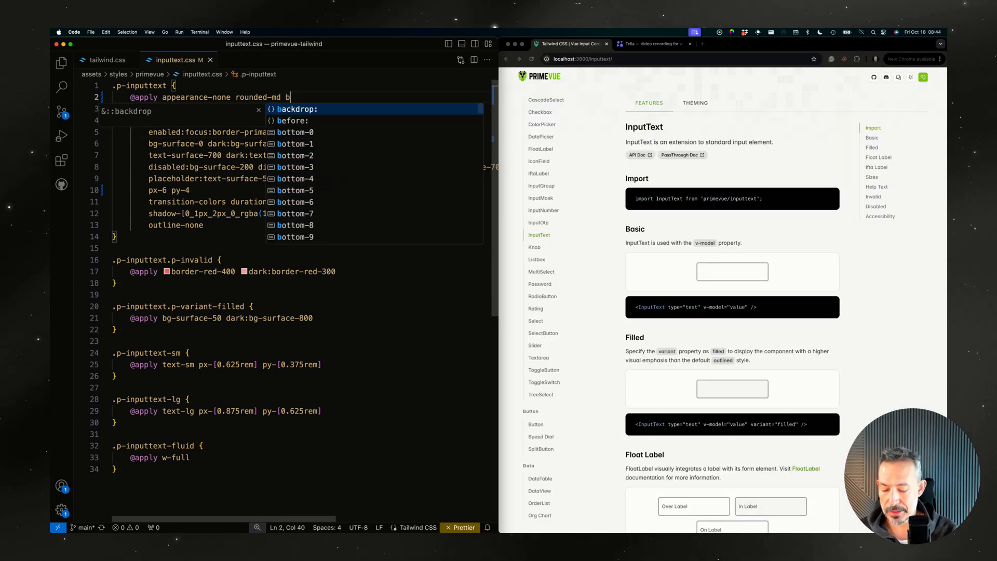
text(g-)
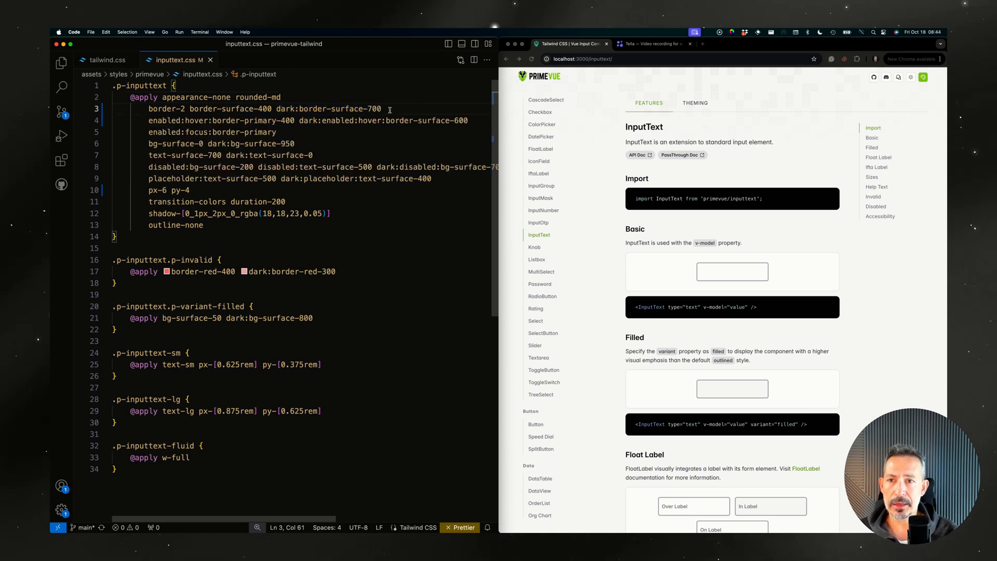
text(bg-prm)
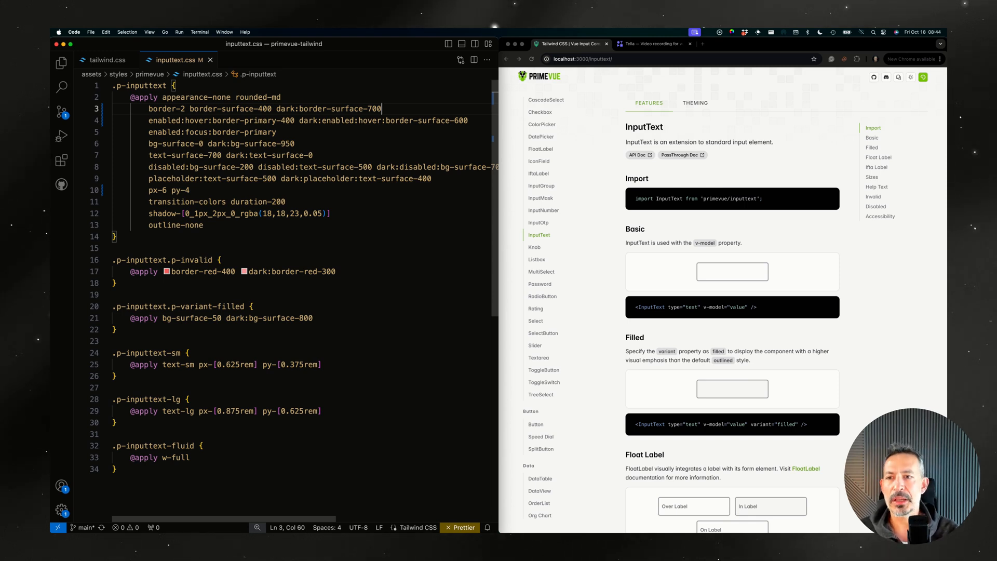
click(278, 132)
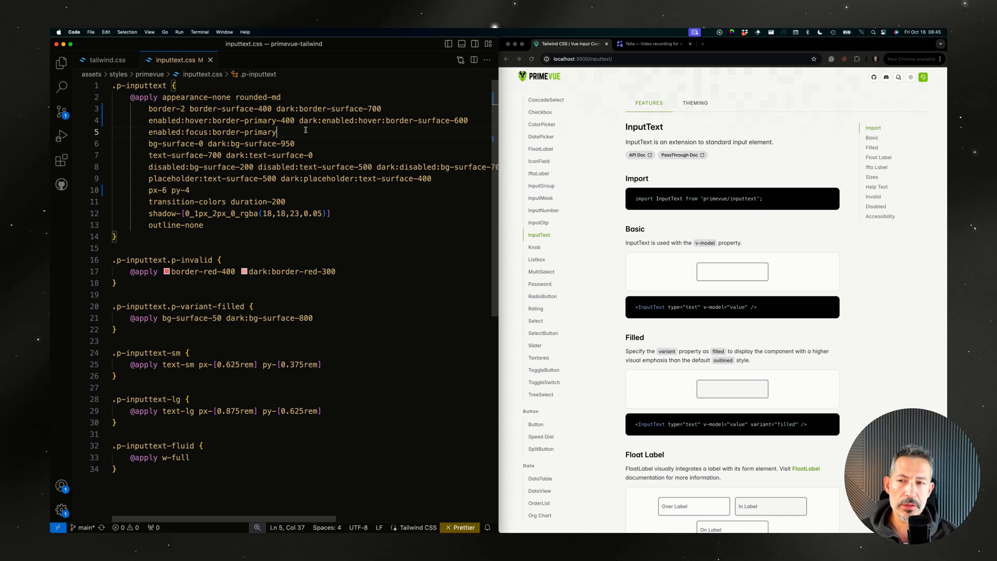
click(159, 248)
text(-)
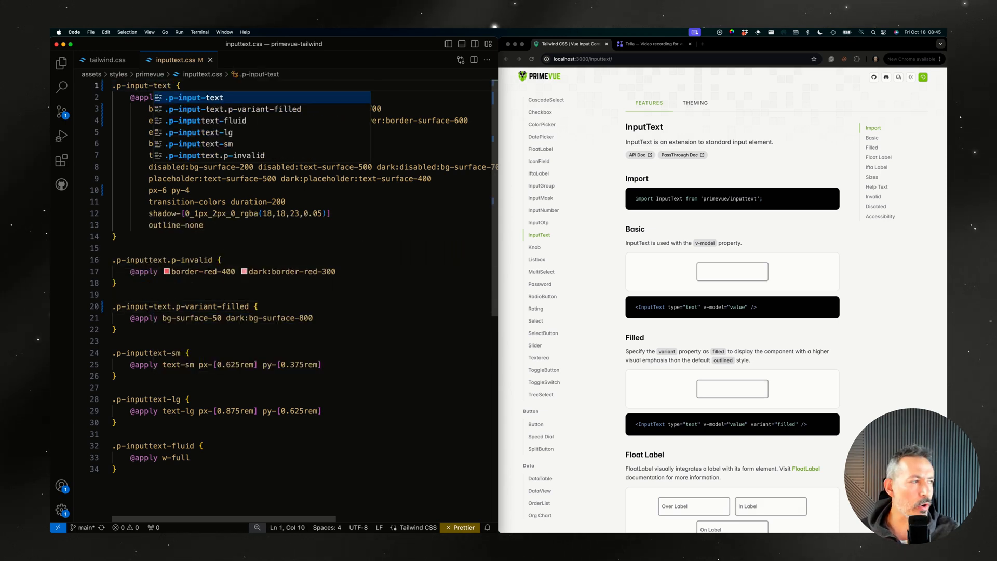
scroll(down, 3)
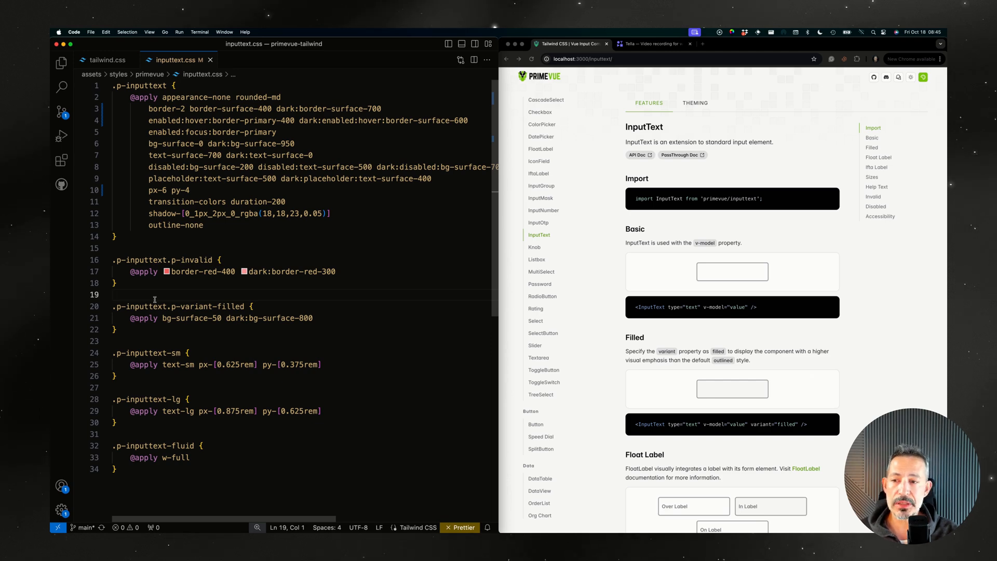
click(187, 398)
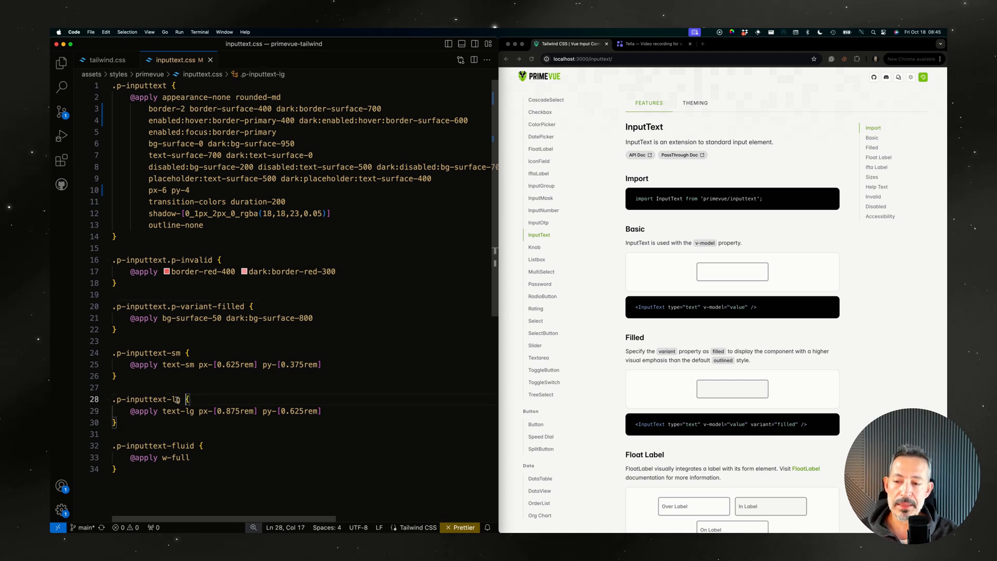
double_click(146, 399)
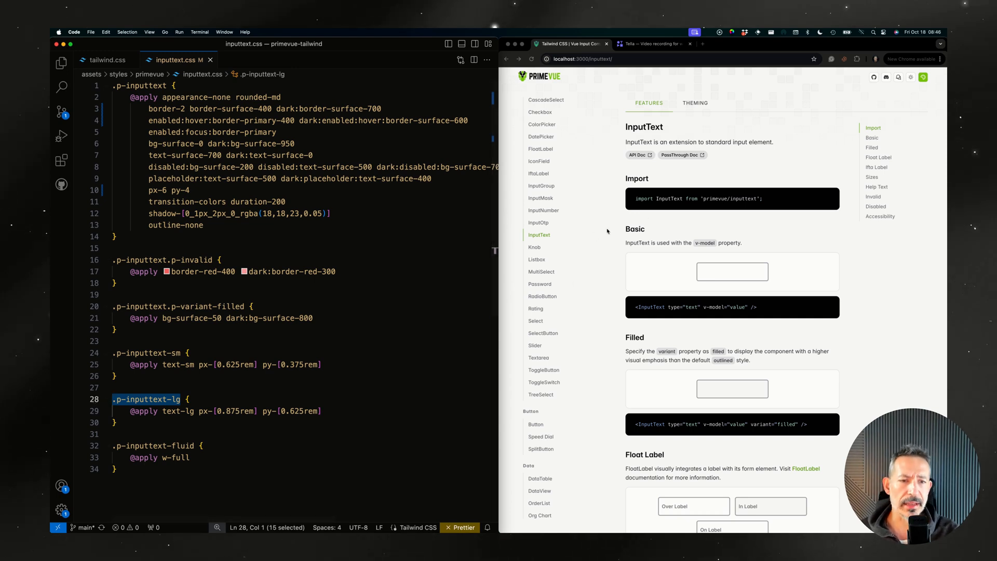
mouse_move(545, 310)
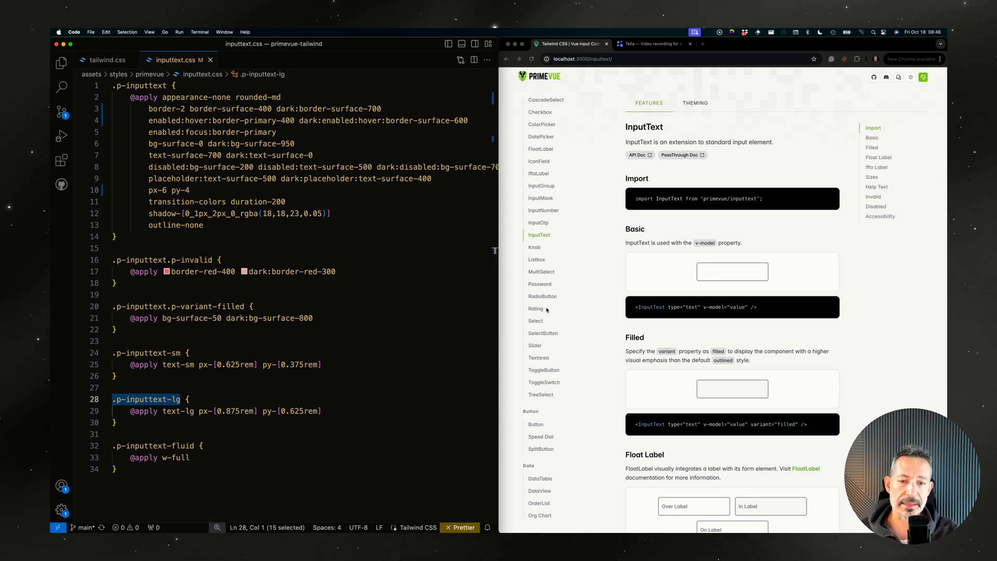
- Show the Select component documentation in the PrimeVue docs sidebar
click(535, 321)
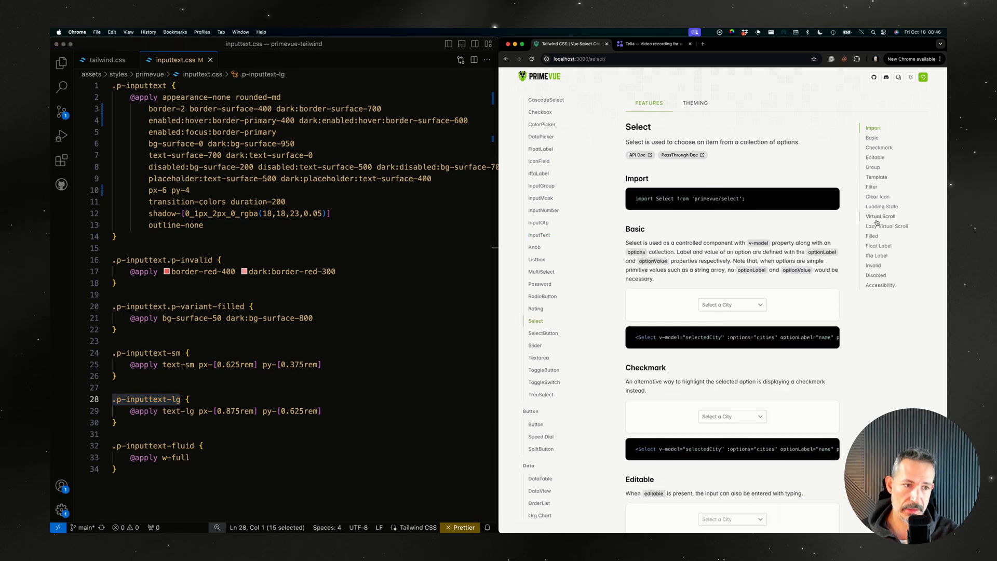
mouse_move(540, 245)
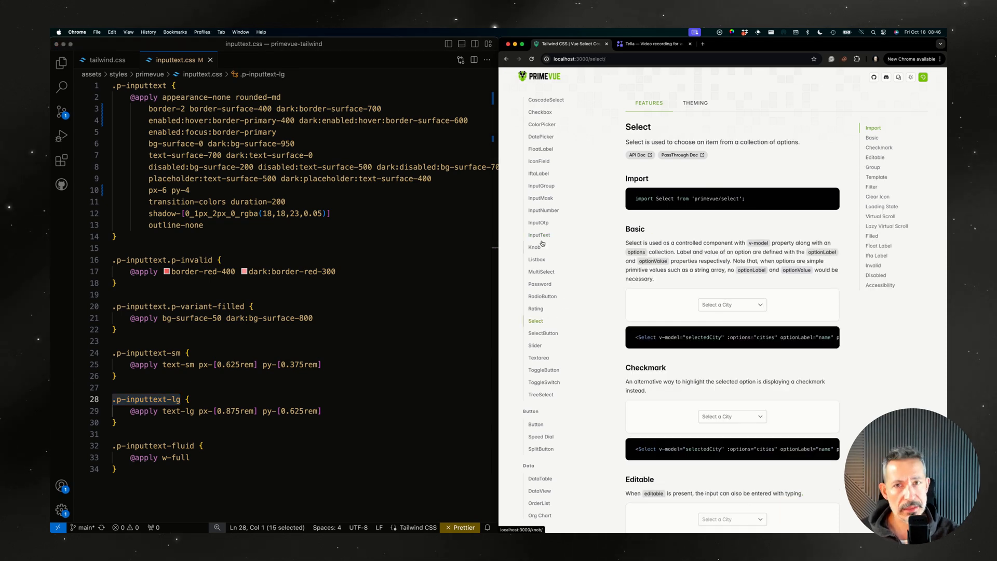
mouse_move(314, 199)
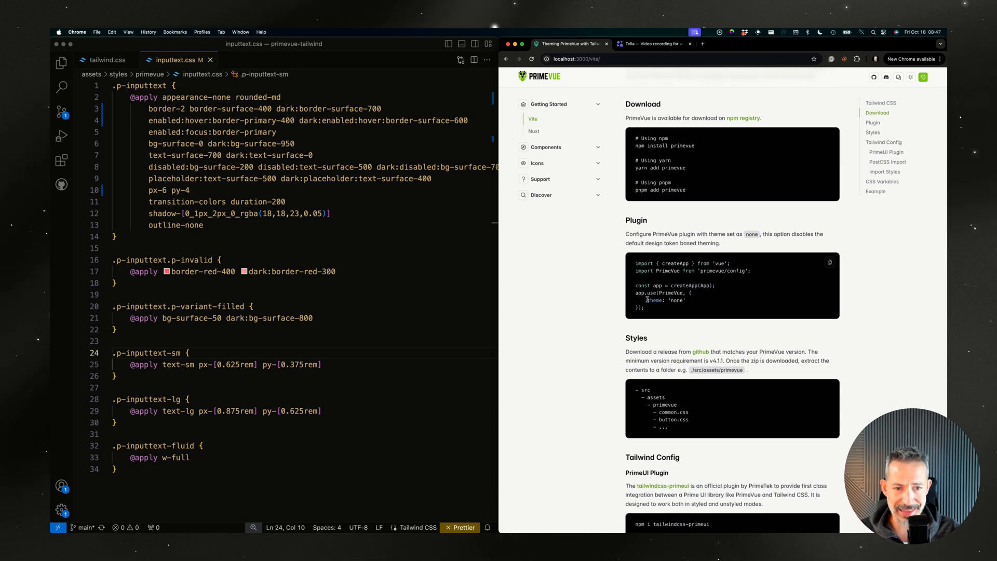
double_click(665, 299)
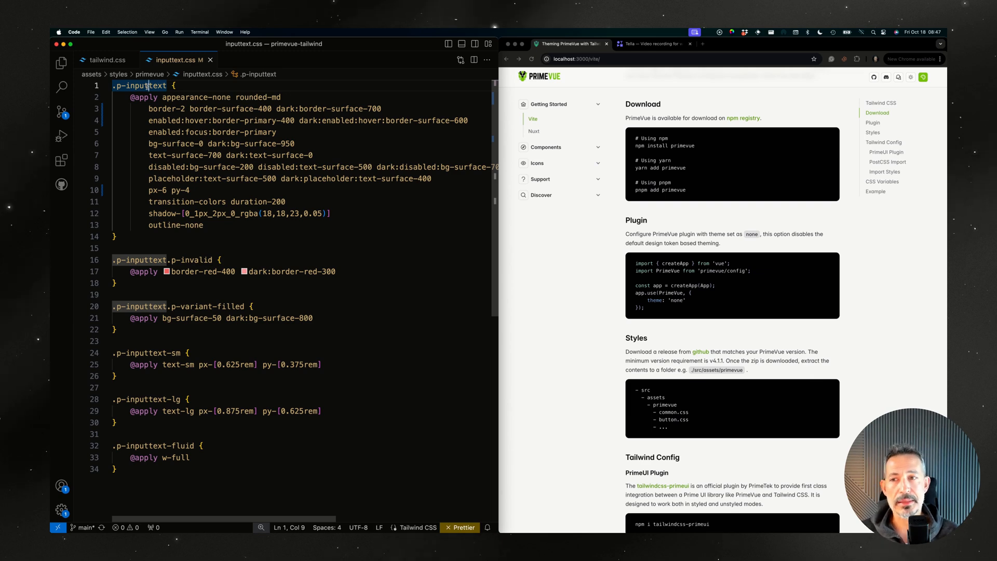
click(62, 86)
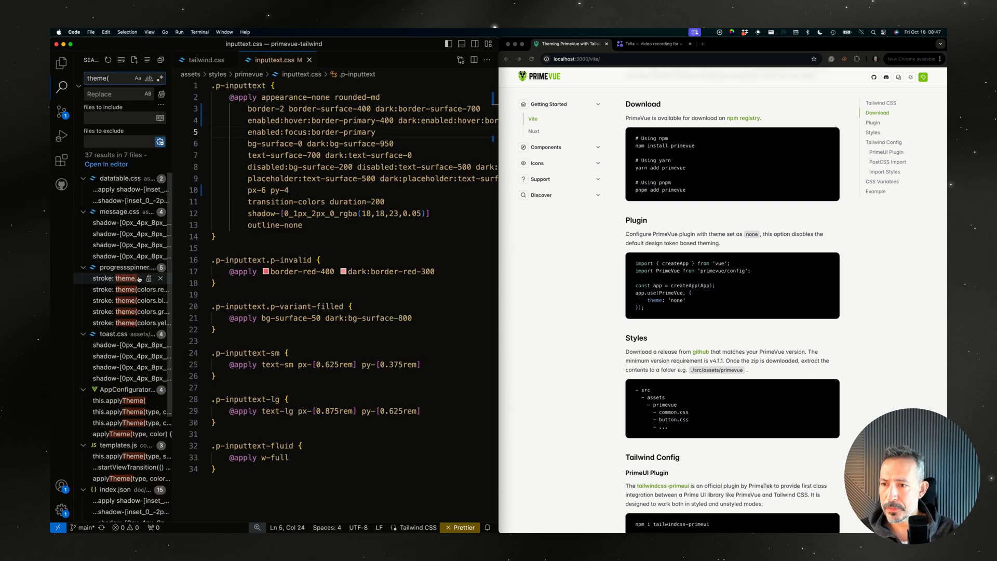
click(132, 290)
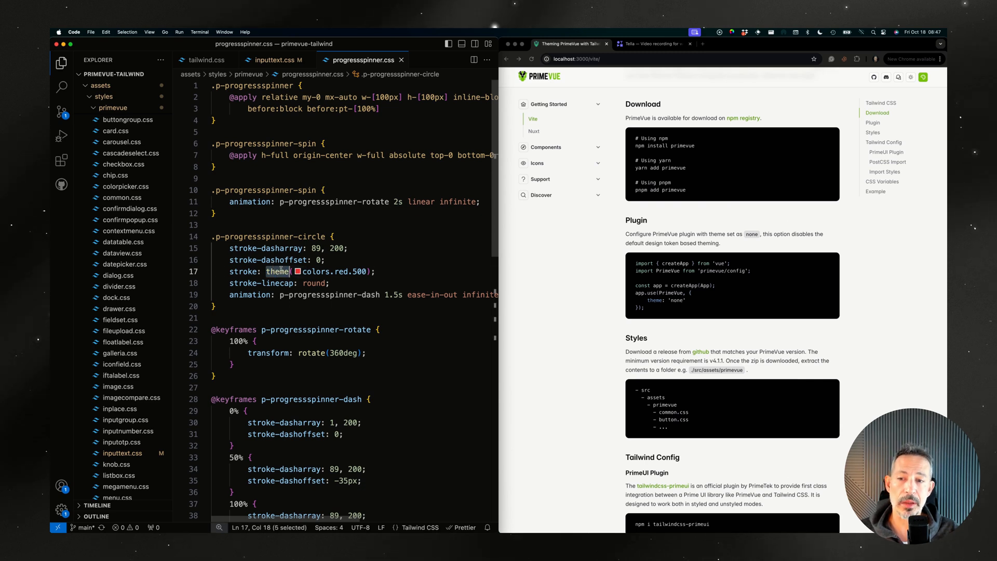
click(267, 259)
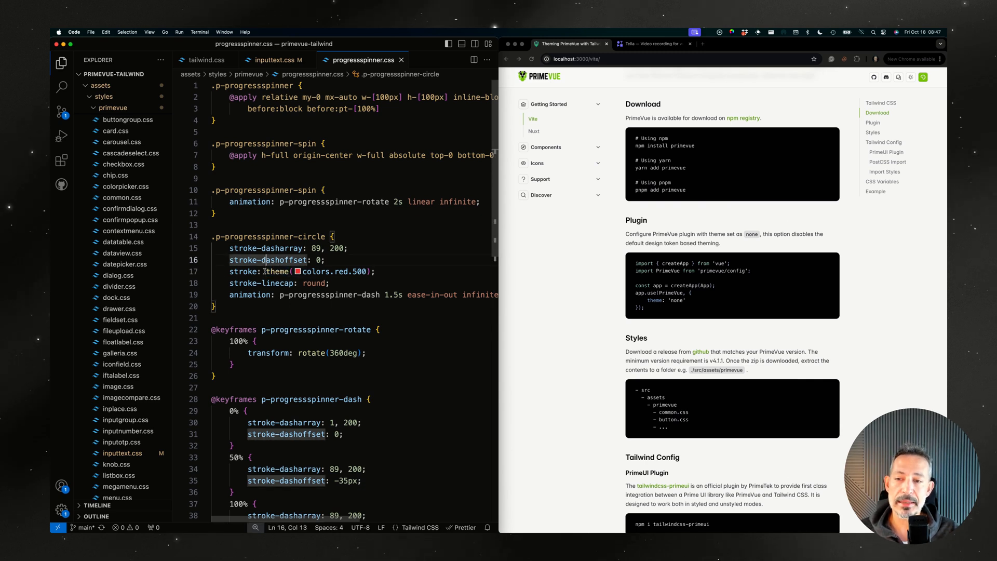
click(276, 59)
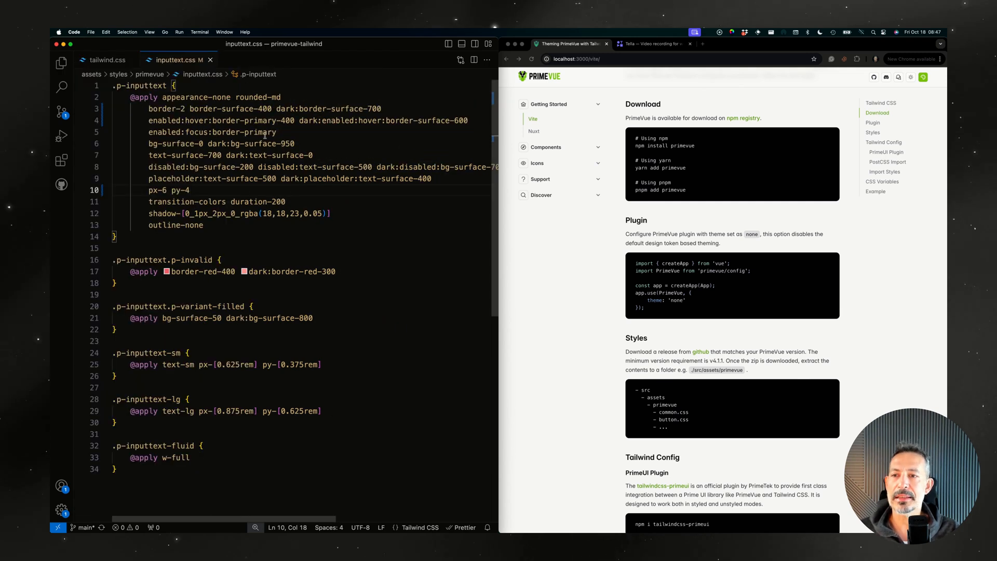
- Look at dialog.css with its button import and .p-dialog block, then close all editor tabs
click(291, 120)
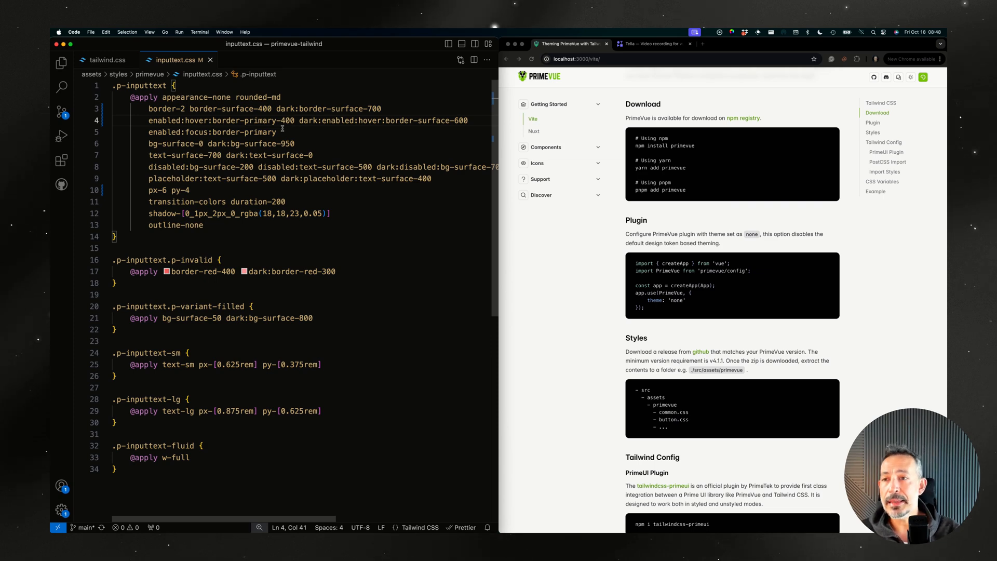
click(61, 62)
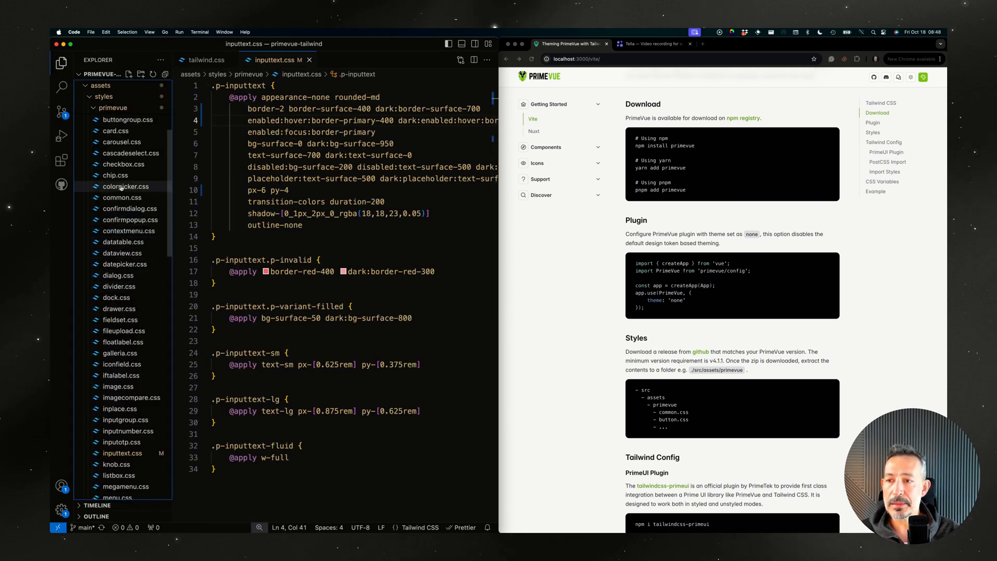
click(117, 274)
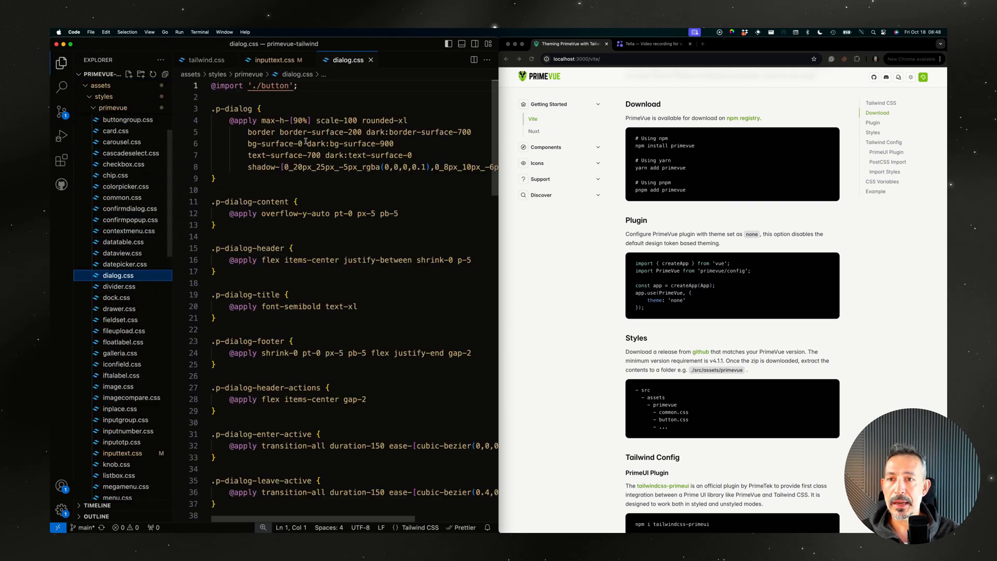
click(308, 155)
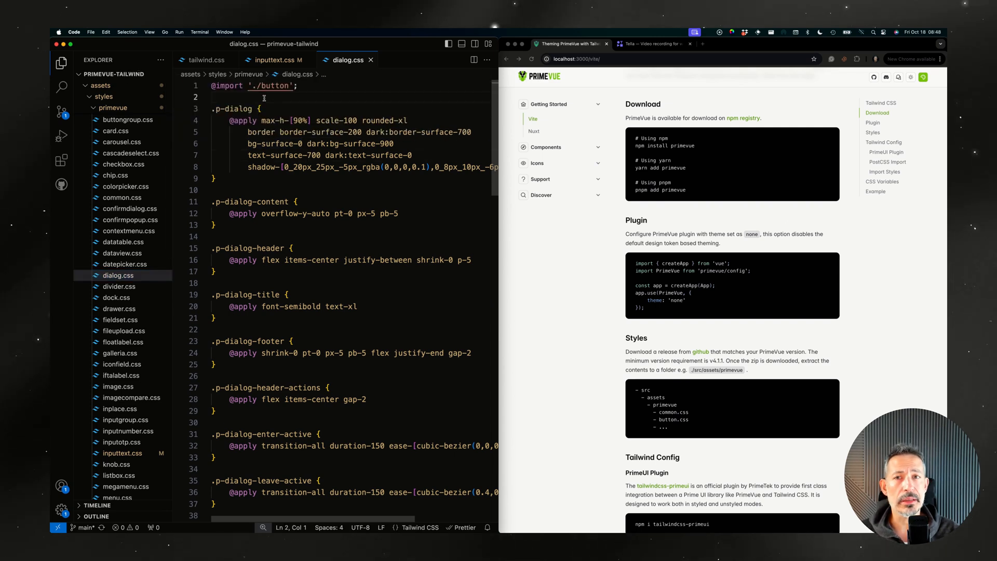
triple_click(254, 85)
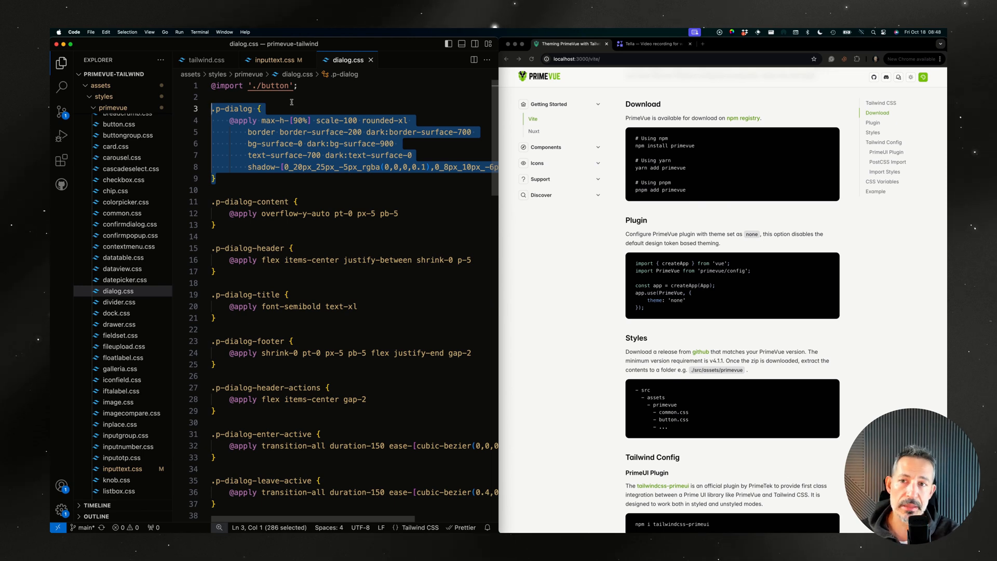
click(274, 61)
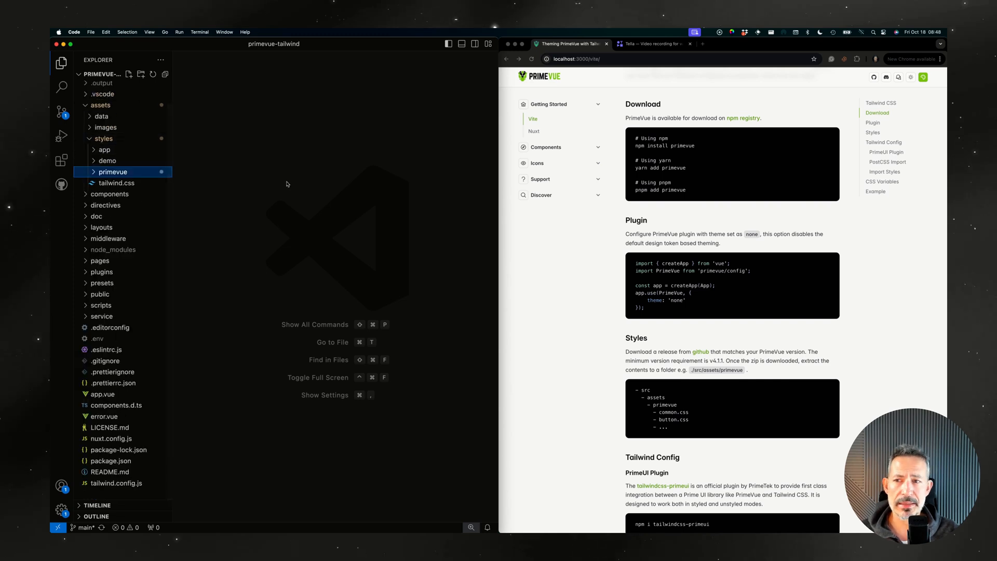
- Scroll the Vite theming guide down to its CSS Variables and Example sections
click(582, 240)
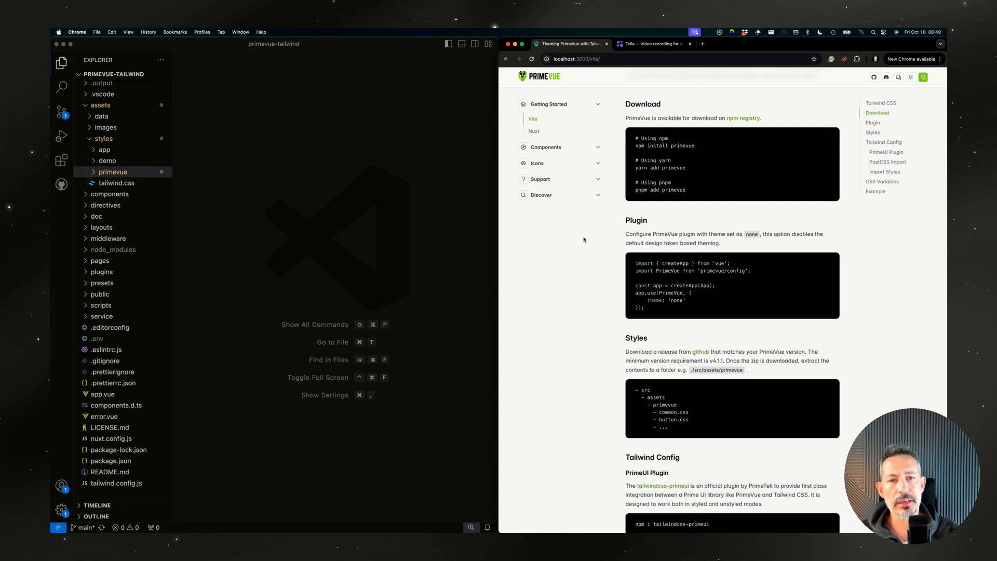
scroll(down, 3)
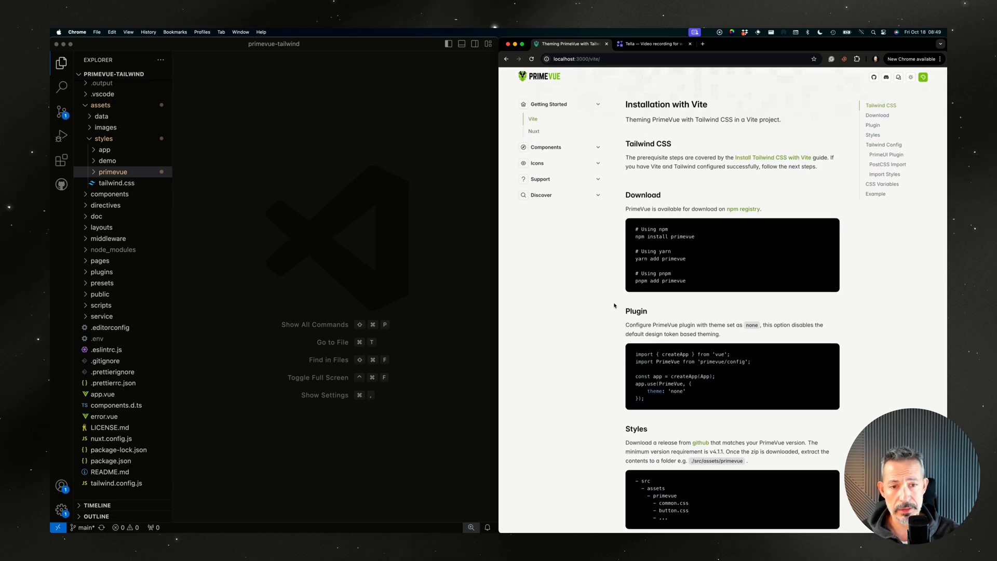
scroll(down, 3)
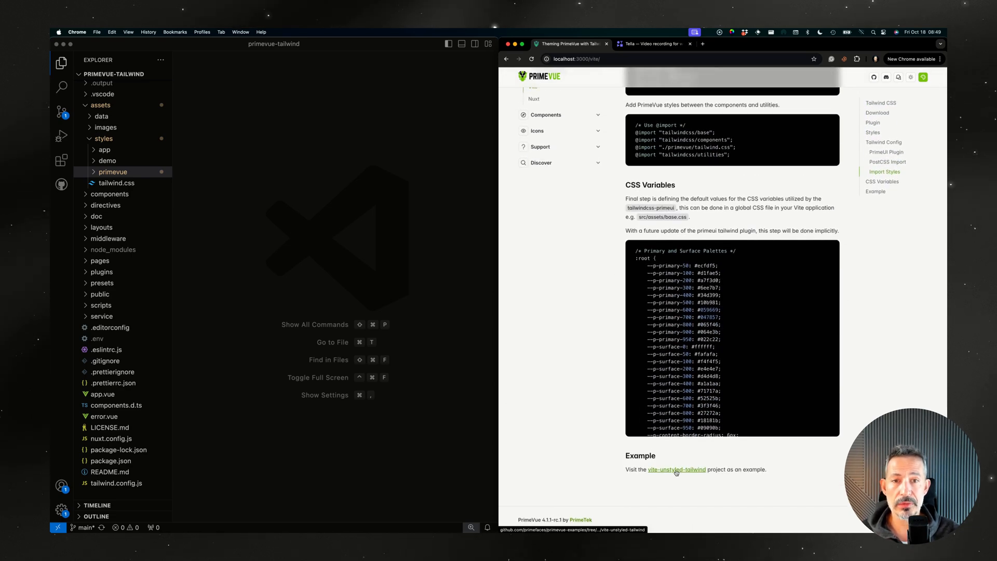
mouse_move(614, 273)
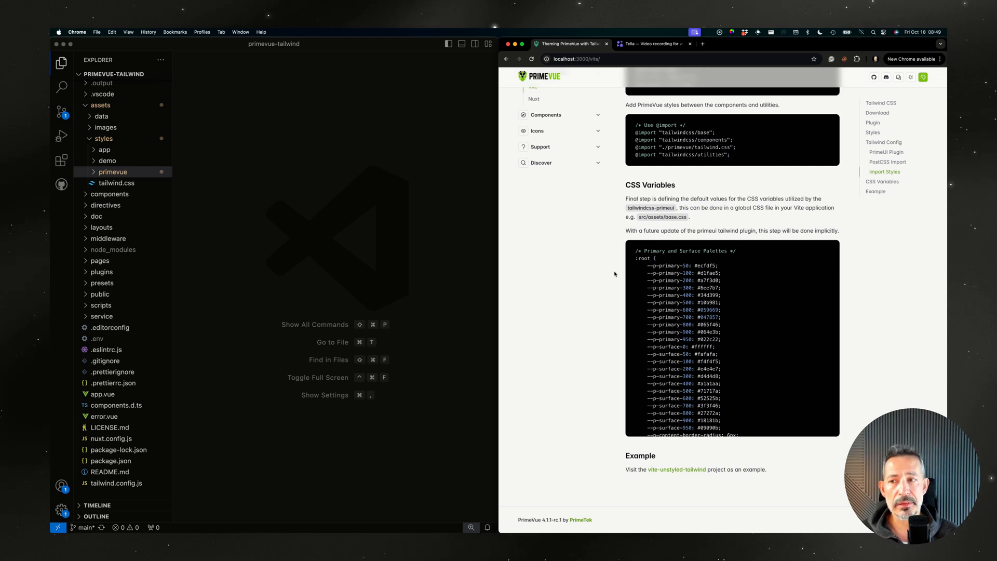
mouse_move(301, 196)
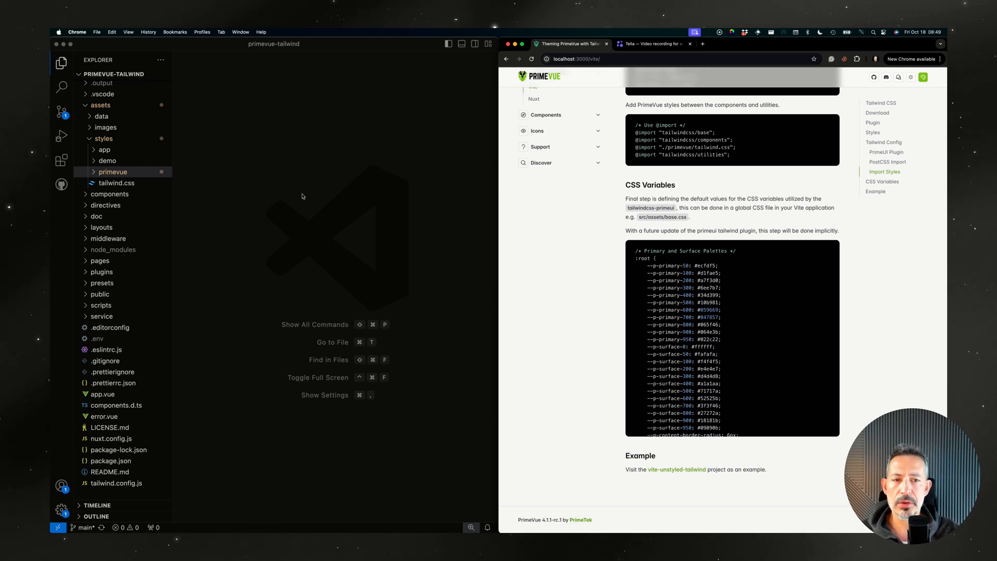